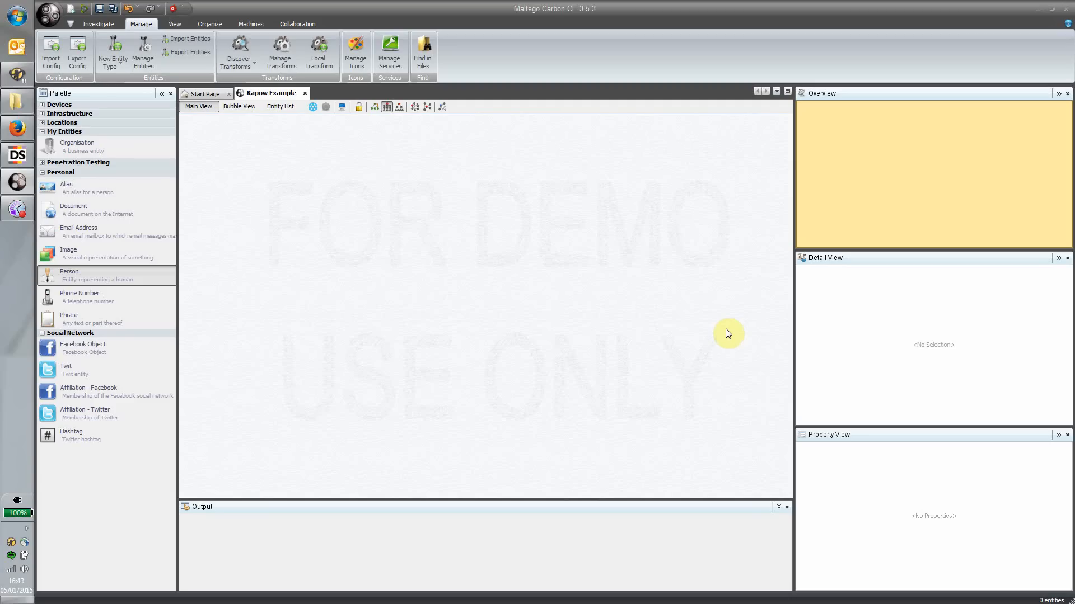
mouse_move(361, 311)
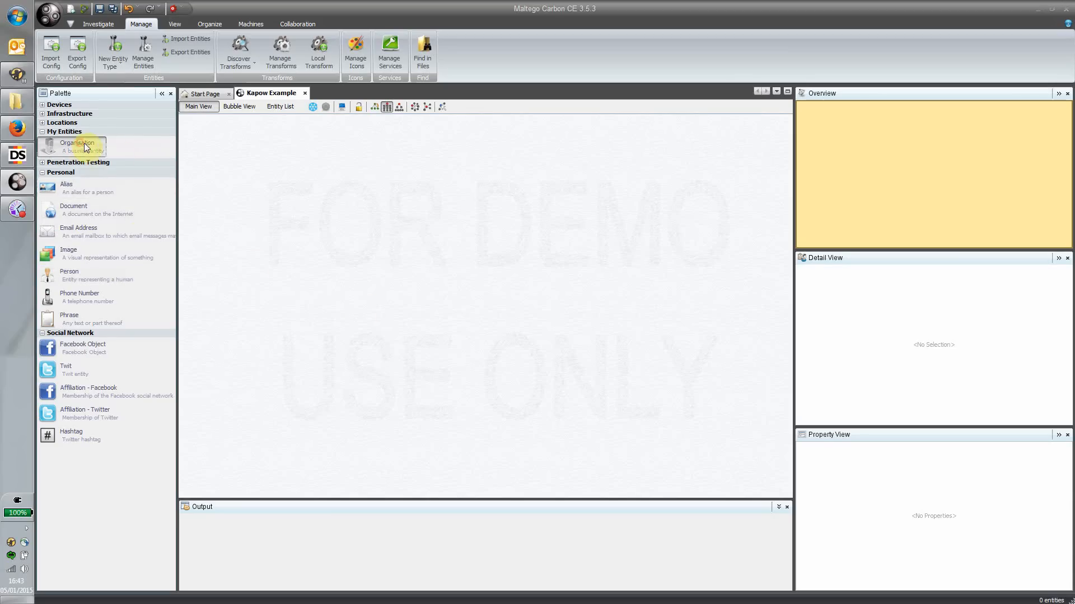
Place an Organisation entity from the Palette and name it Kapow Software in its Details window.
drag(76, 146, 365, 221)
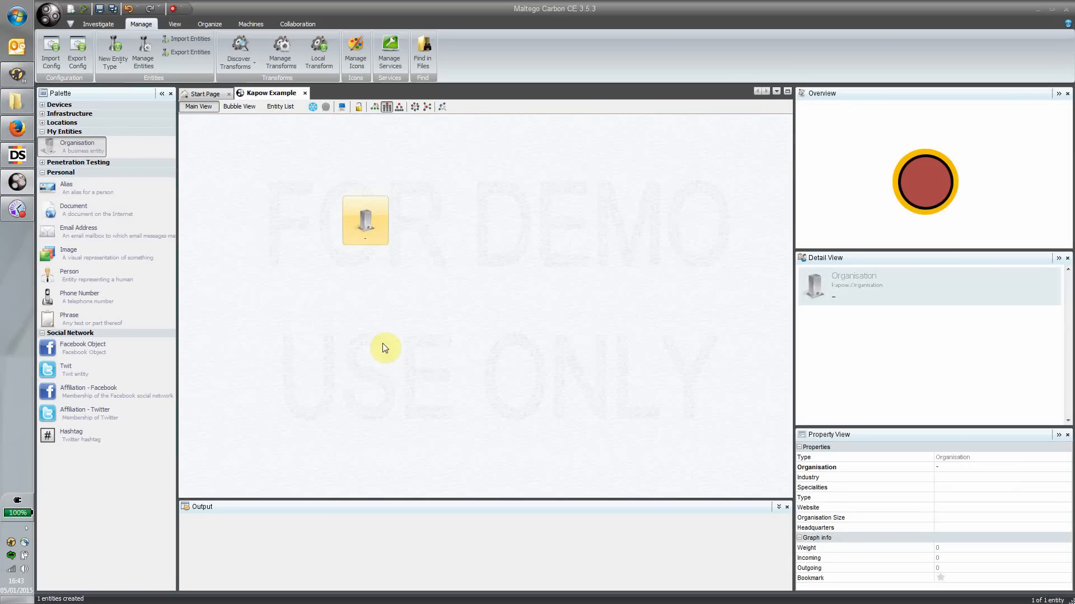
mouse_move(362, 240)
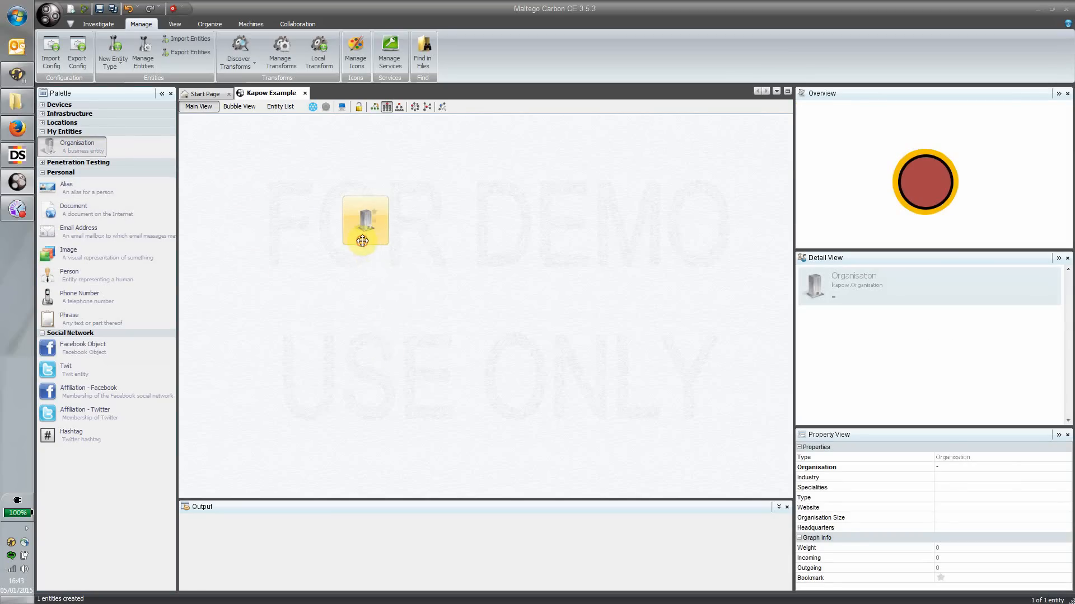
double_click(364, 220)
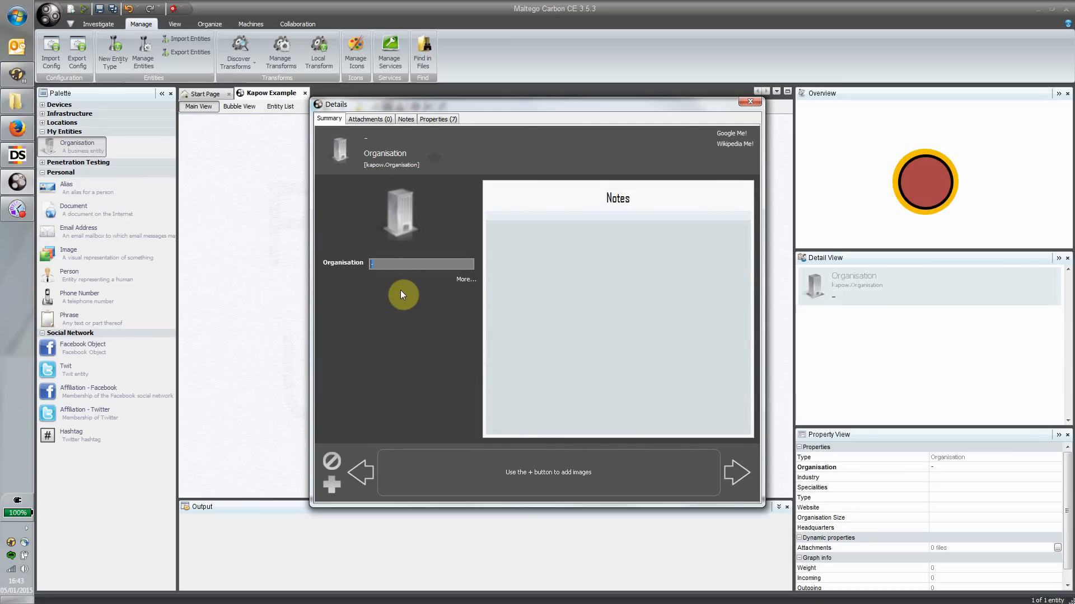
text(Kapow)
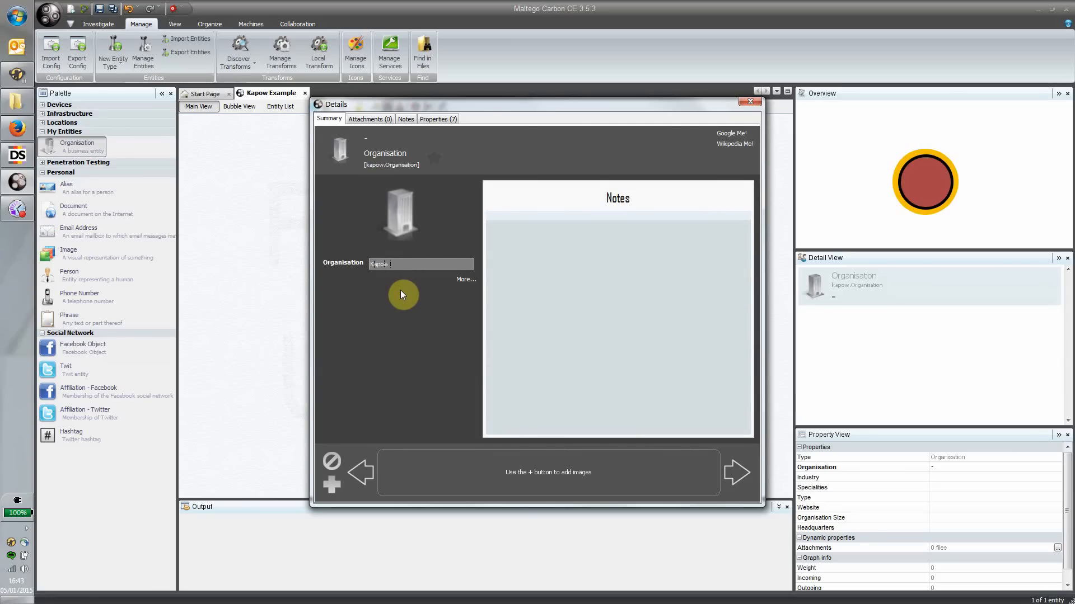
text(Kapow Software)
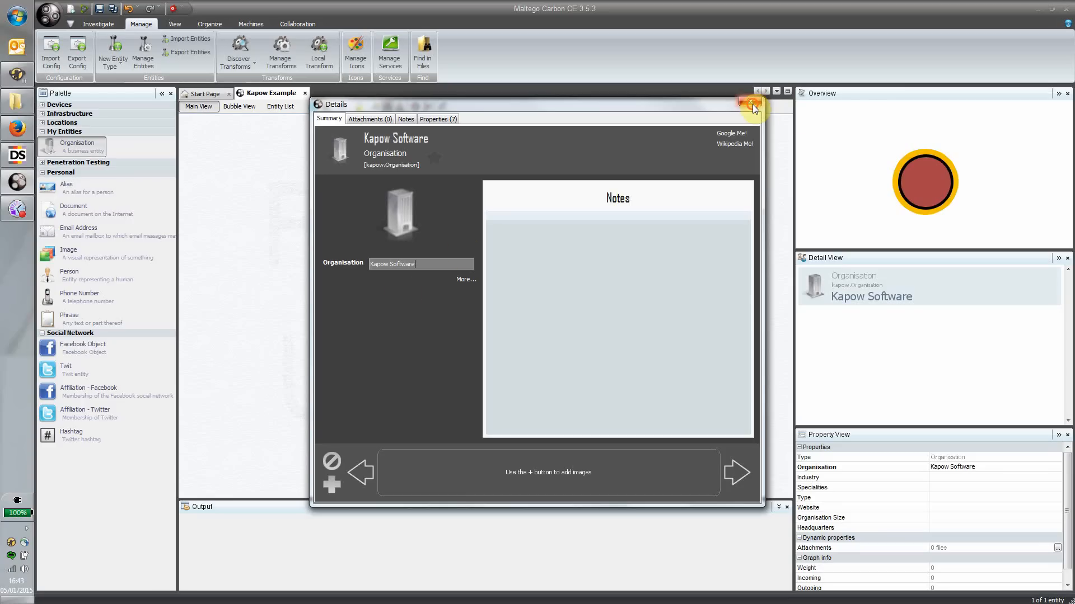
click(753, 105)
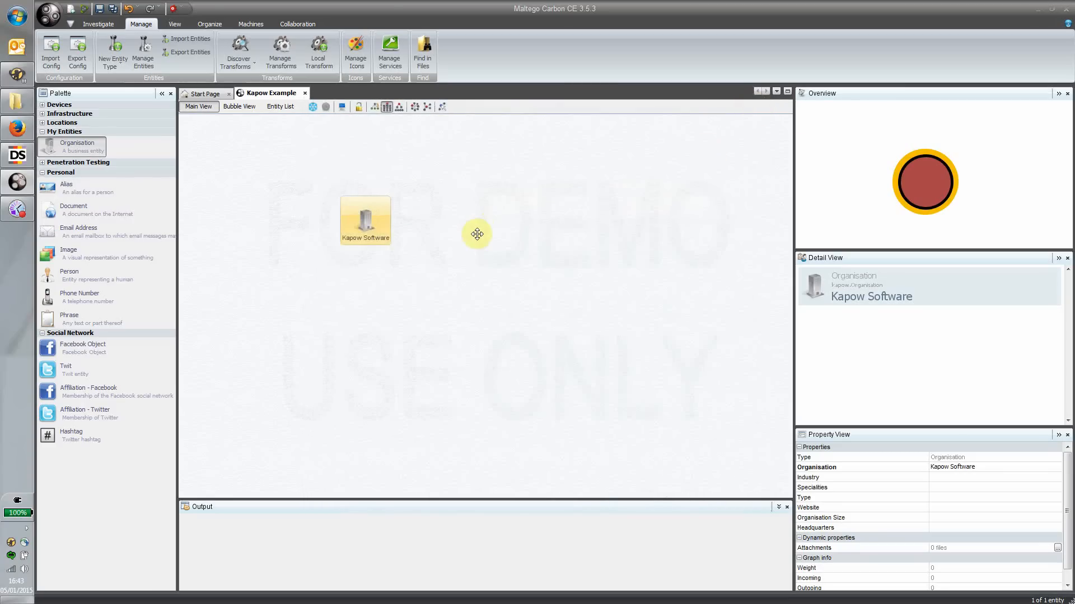
mouse_move(480, 239)
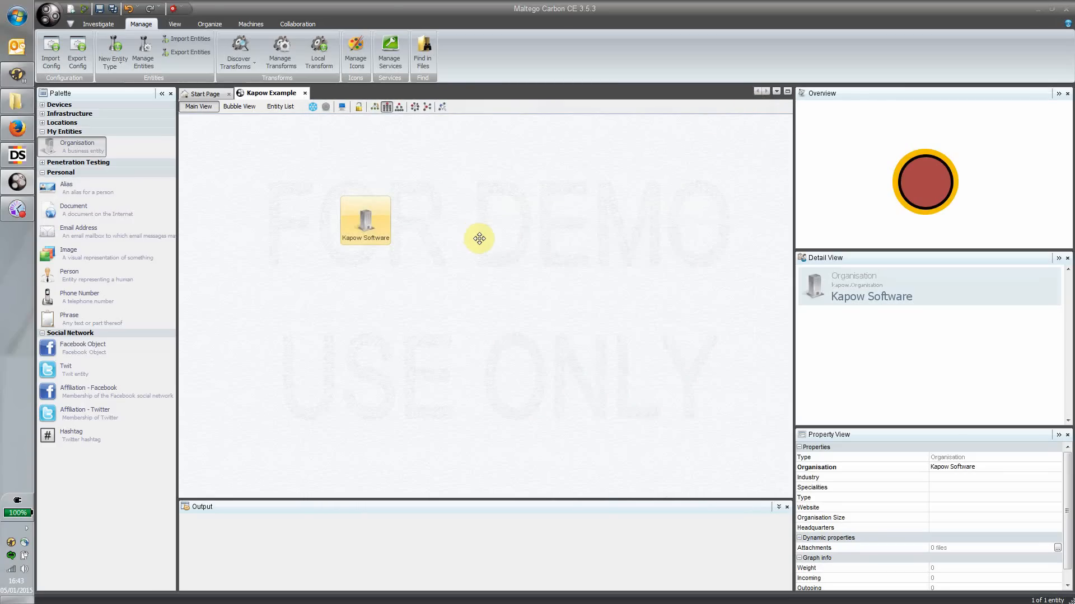
mouse_move(841, 480)
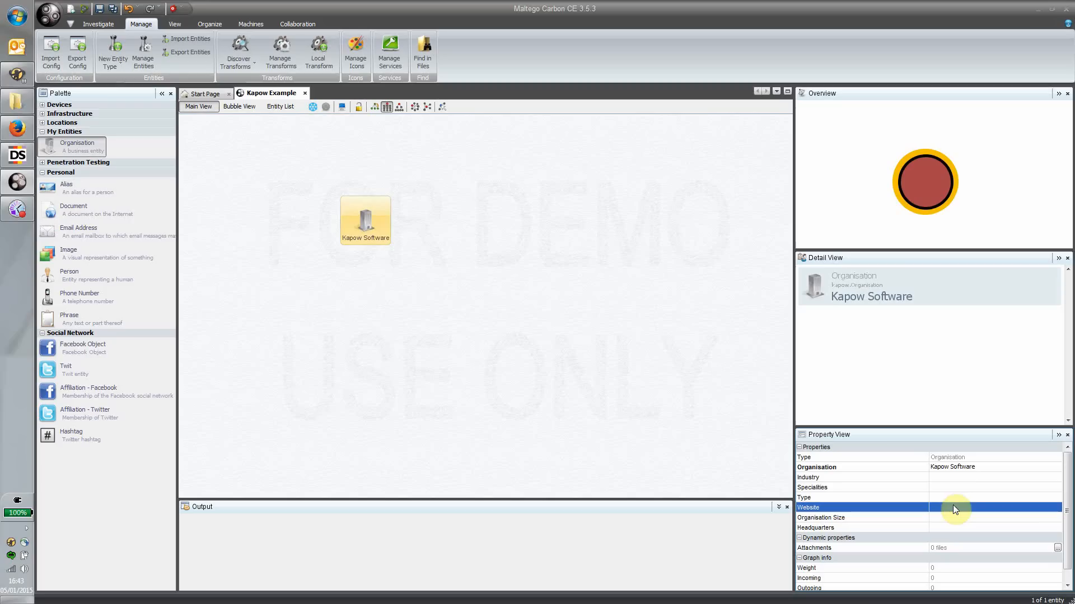
mouse_move(960, 476)
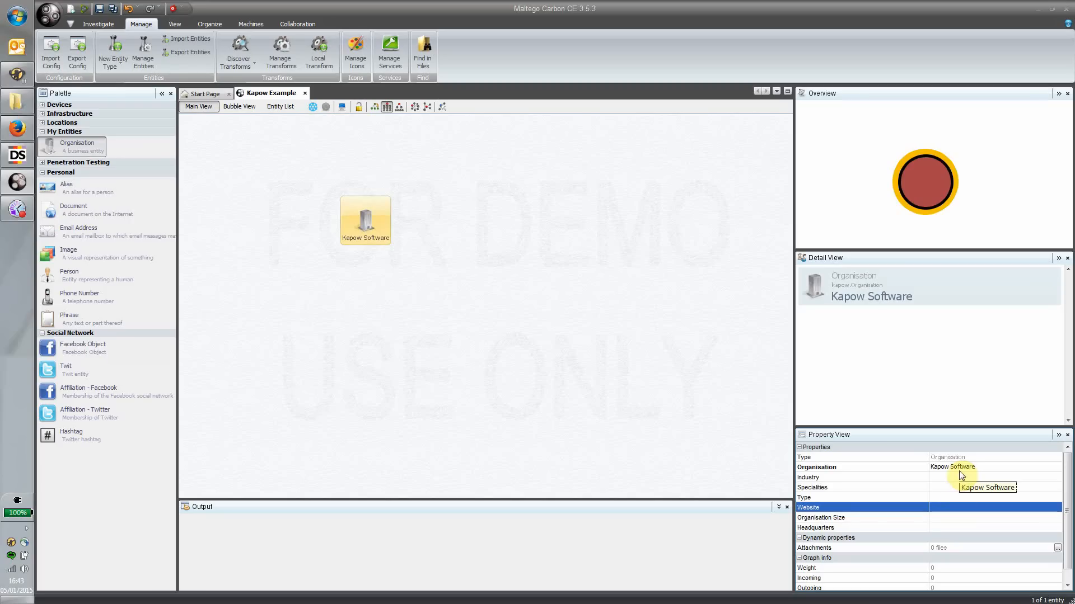
mouse_move(924, 514)
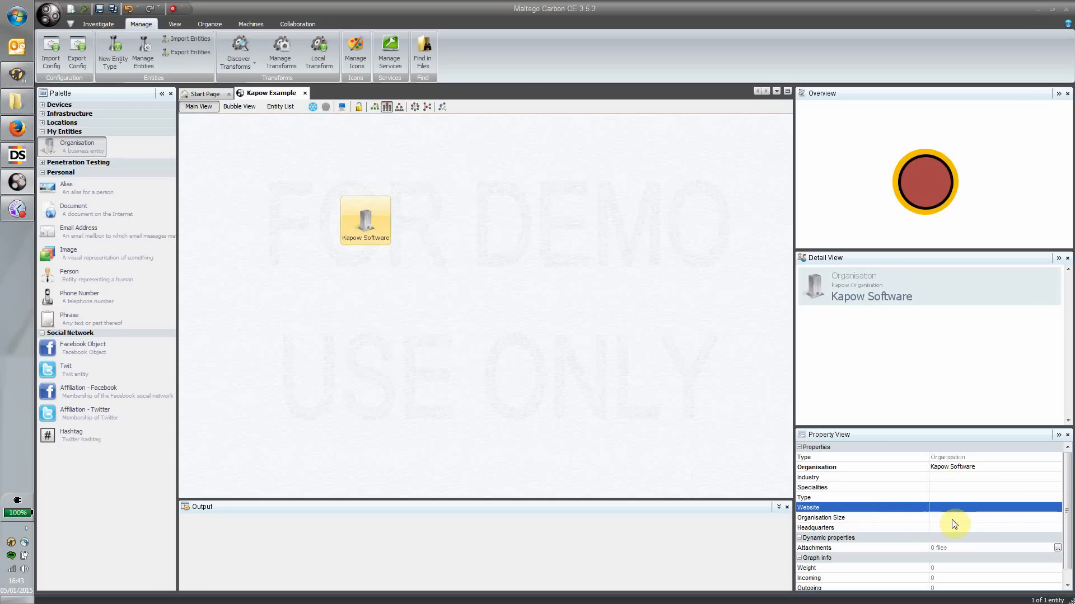
mouse_move(473, 390)
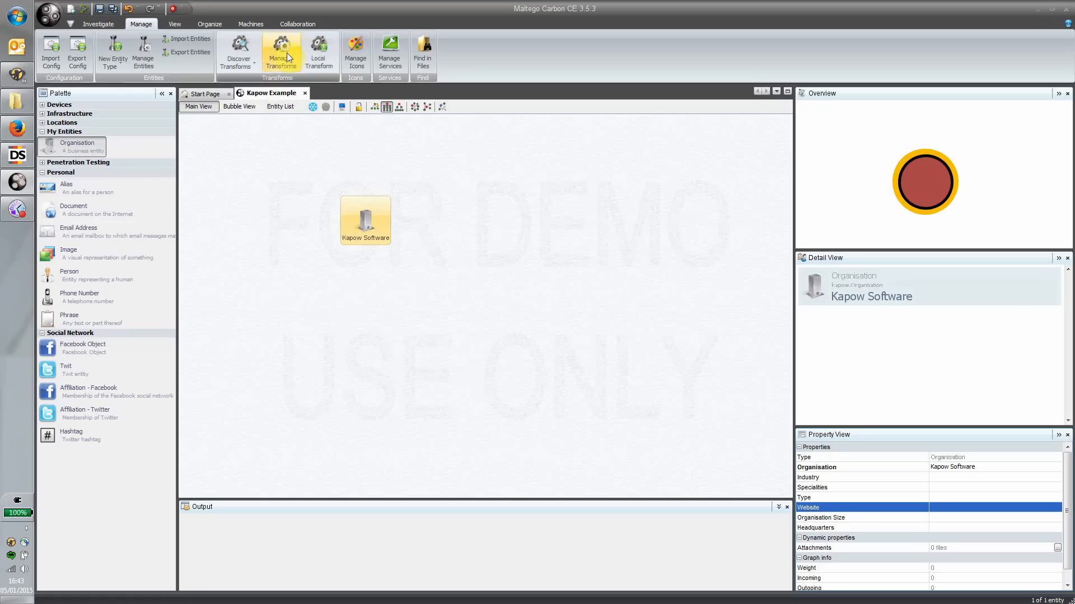
click(281, 52)
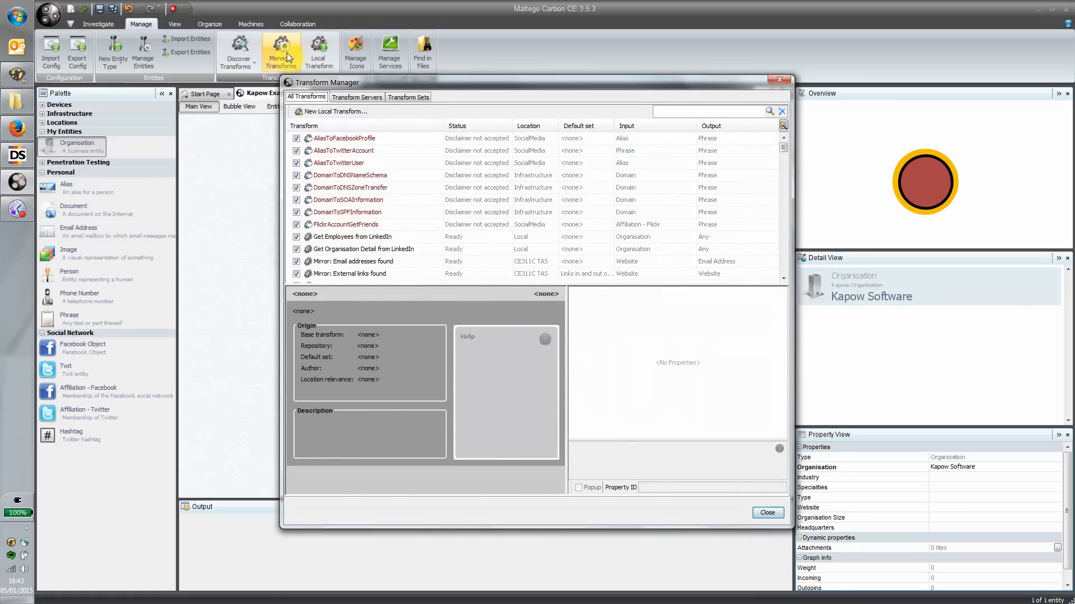
scroll(down, 3)
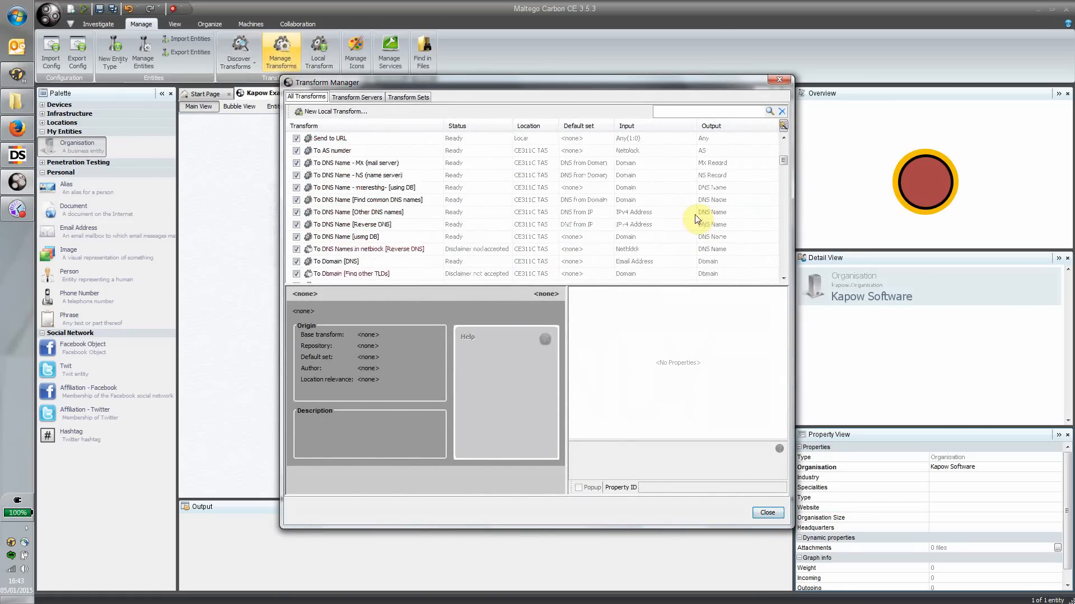
scroll(down, 3)
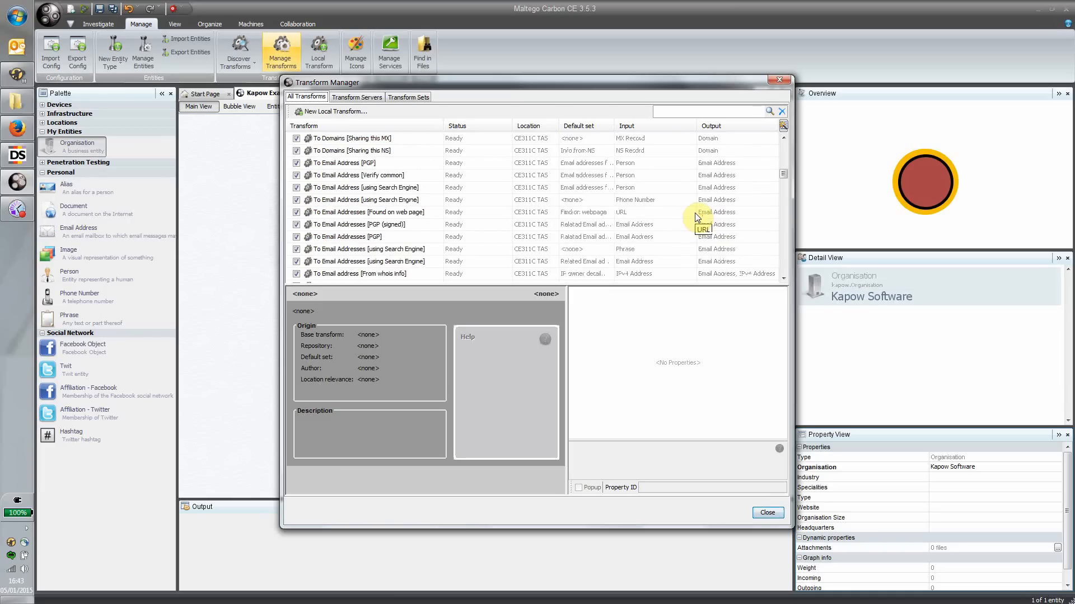
click(364, 174)
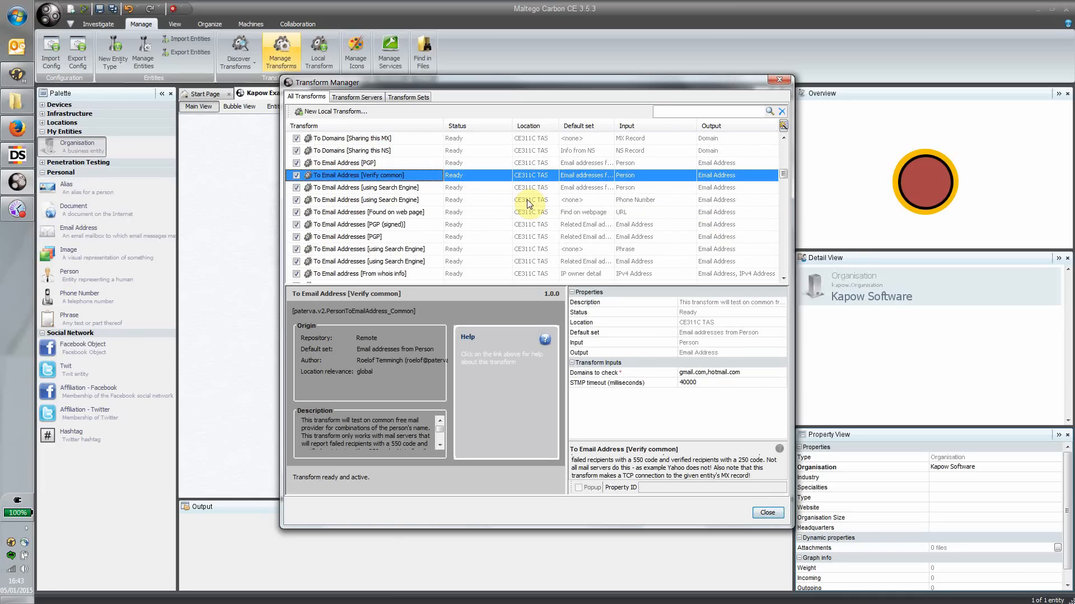
mouse_move(530, 202)
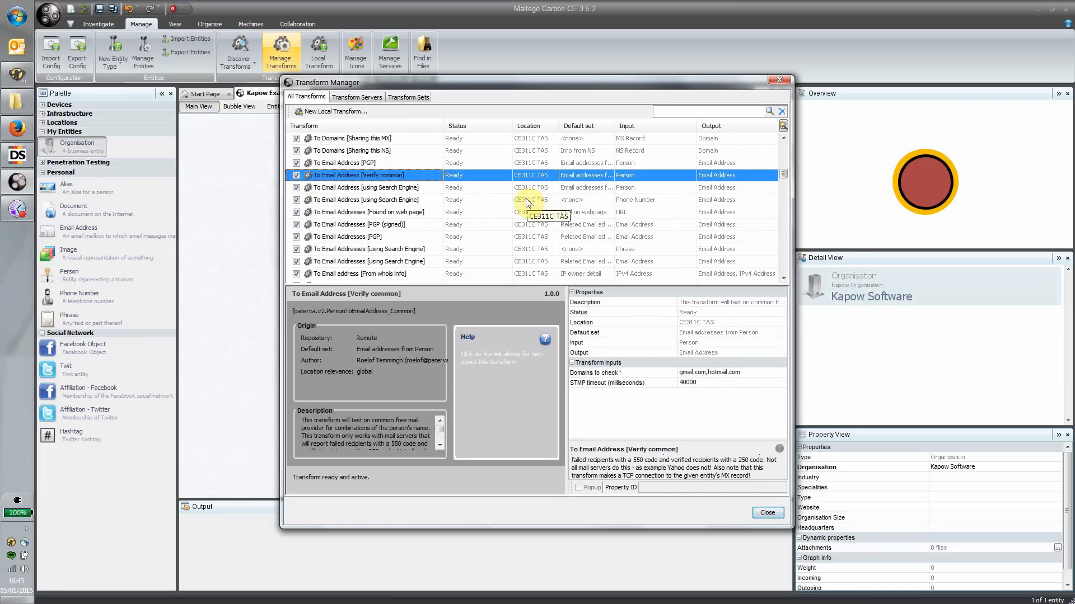
scroll(down, 3)
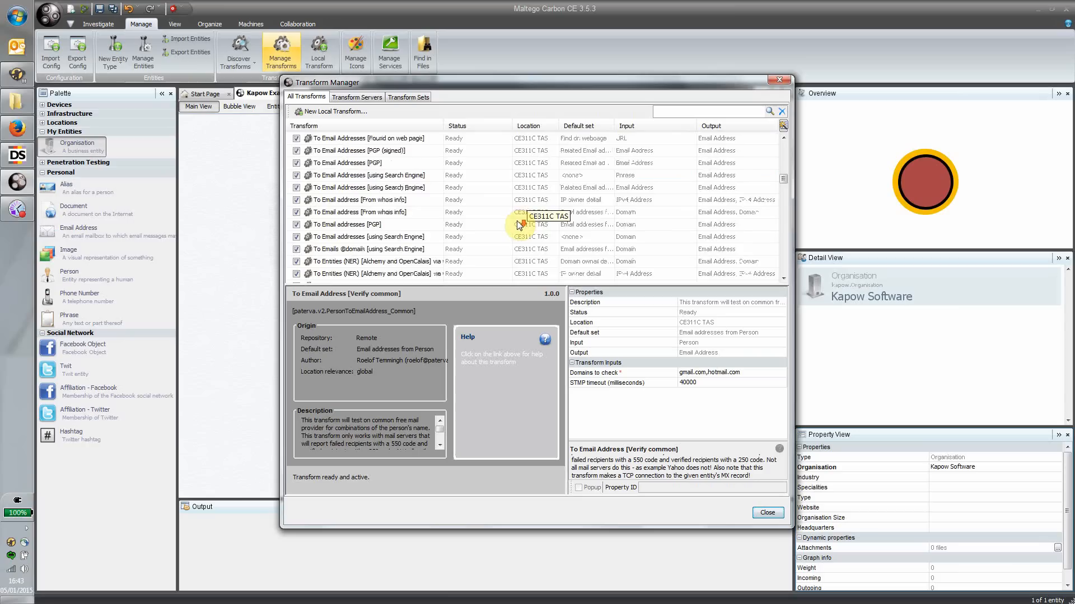
scroll(down, 3)
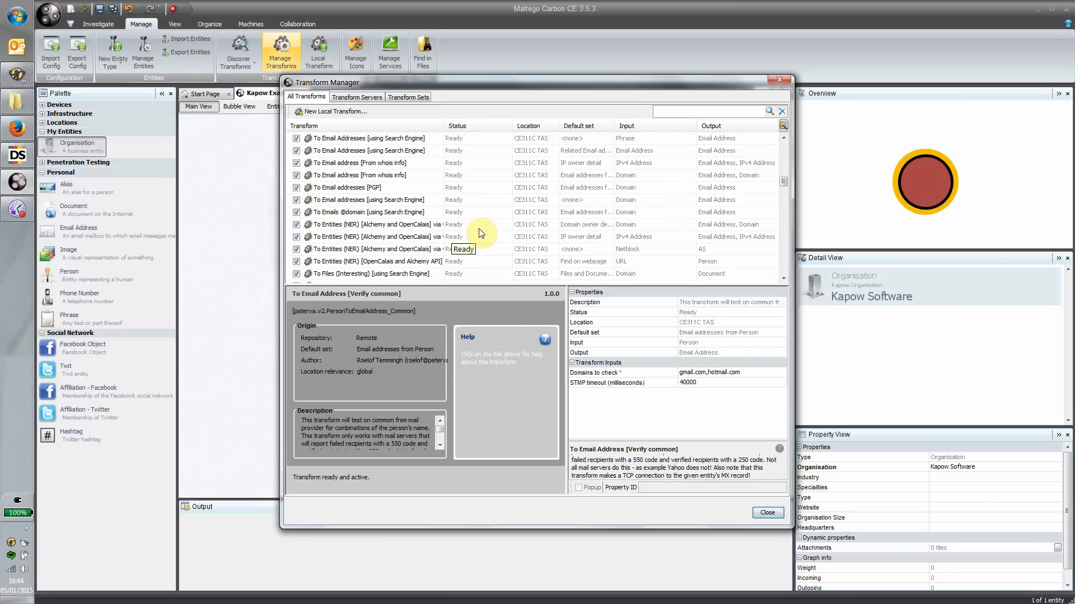
scroll(down, 3)
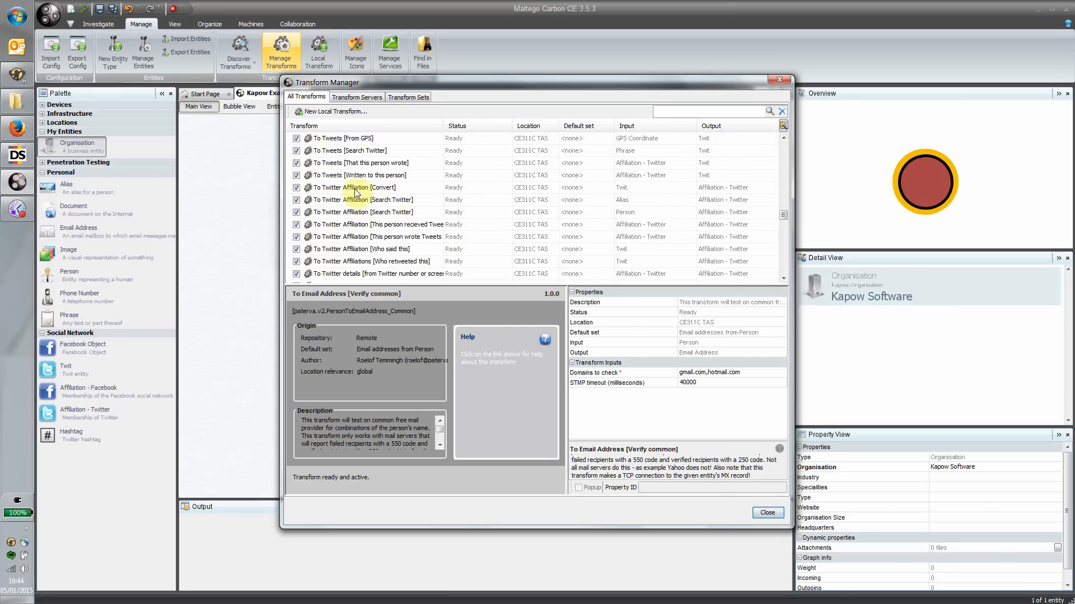
click(357, 187)
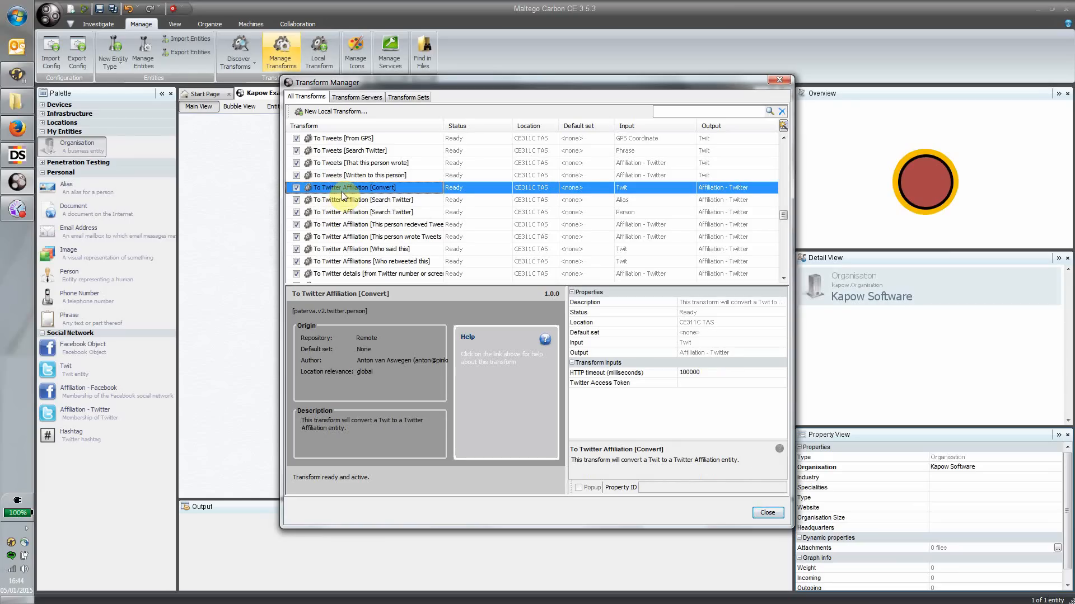
mouse_move(346, 199)
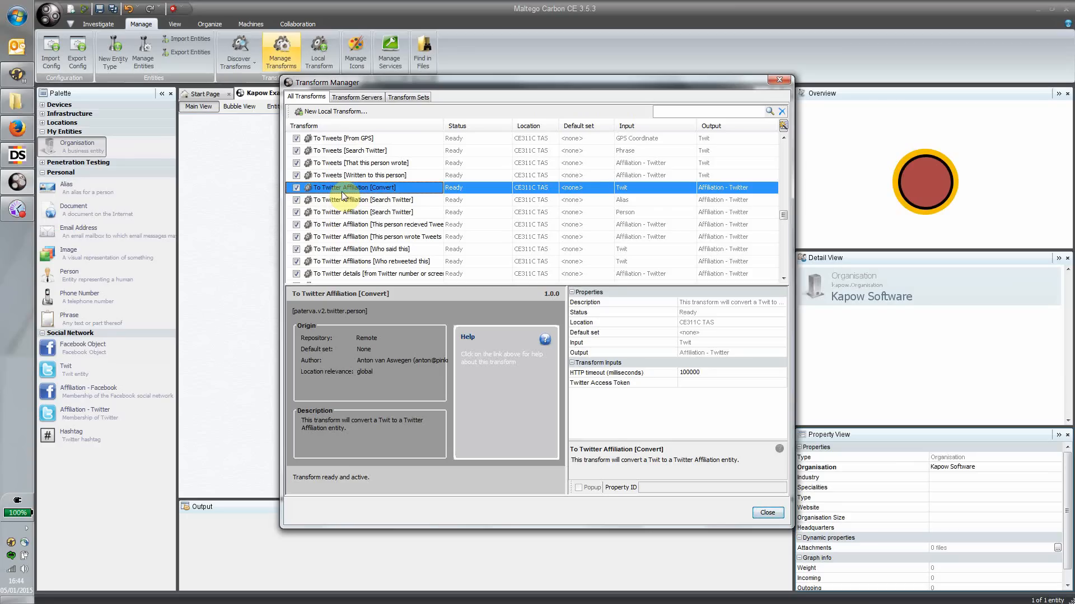
mouse_move(700, 88)
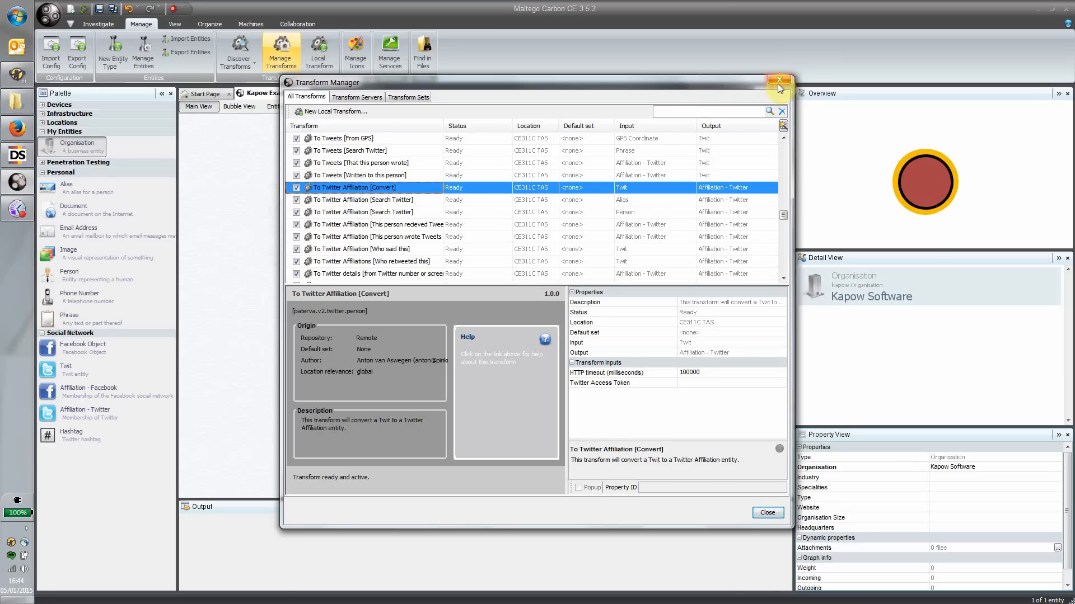
click(778, 80)
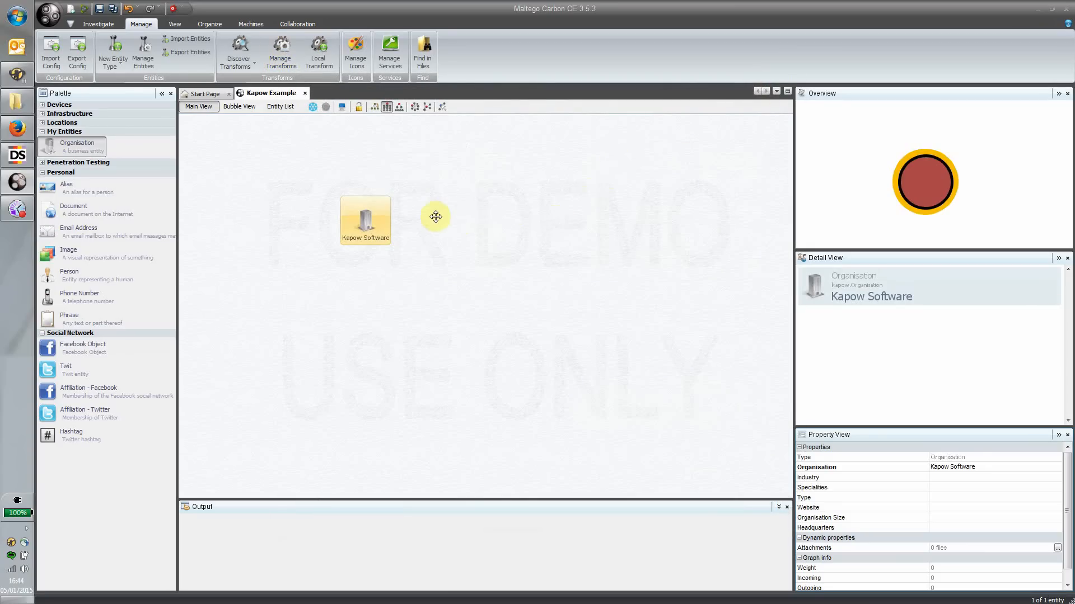
mouse_move(327, 257)
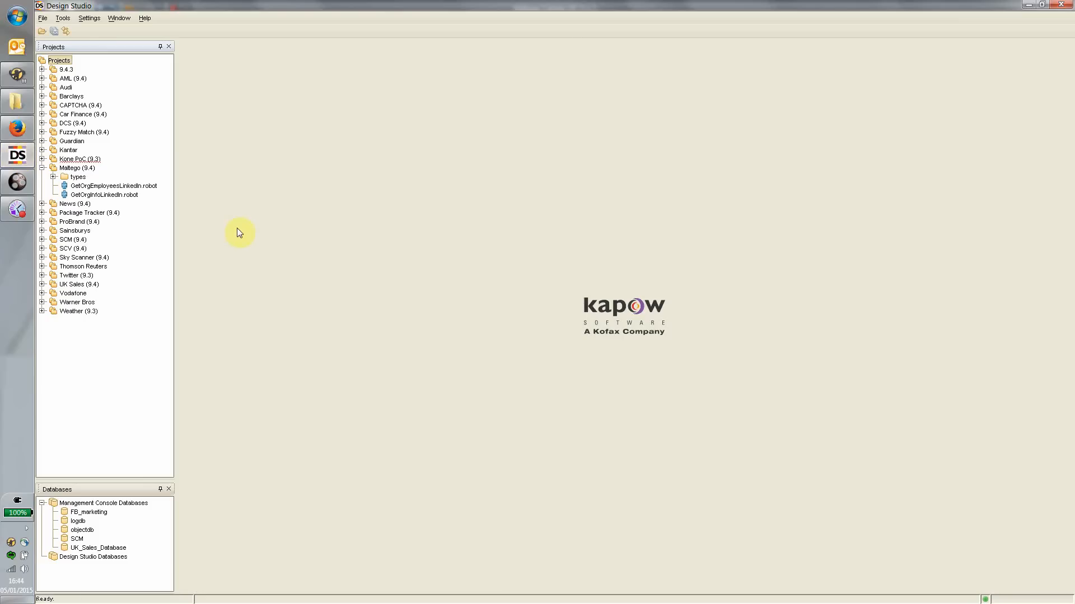
Open GetOrgInfoLinkedIn.robot from the Projects tree into the Design view.
click(105, 195)
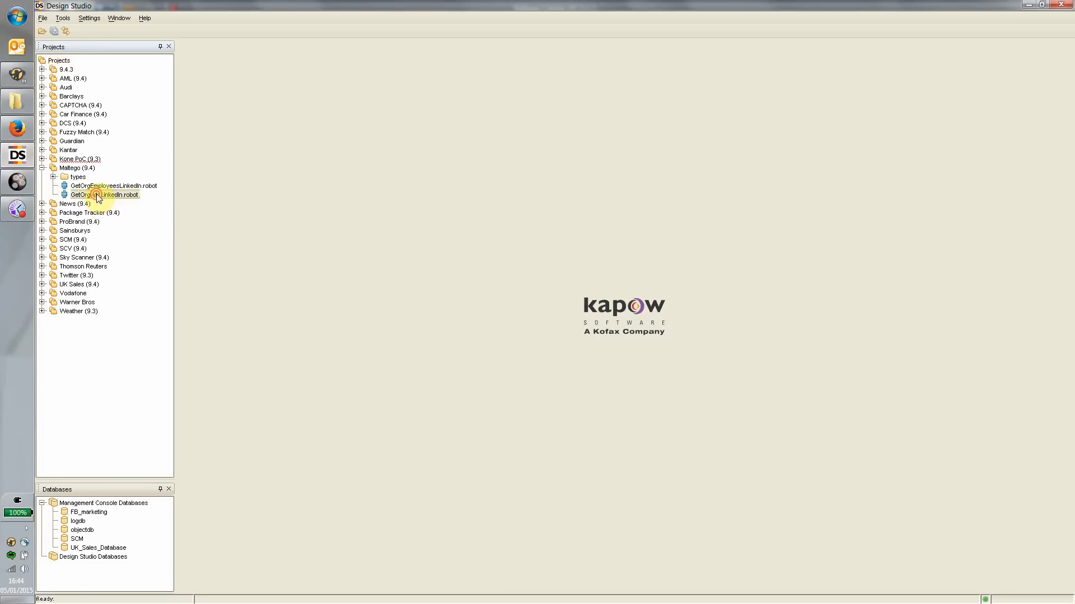
double_click(109, 195)
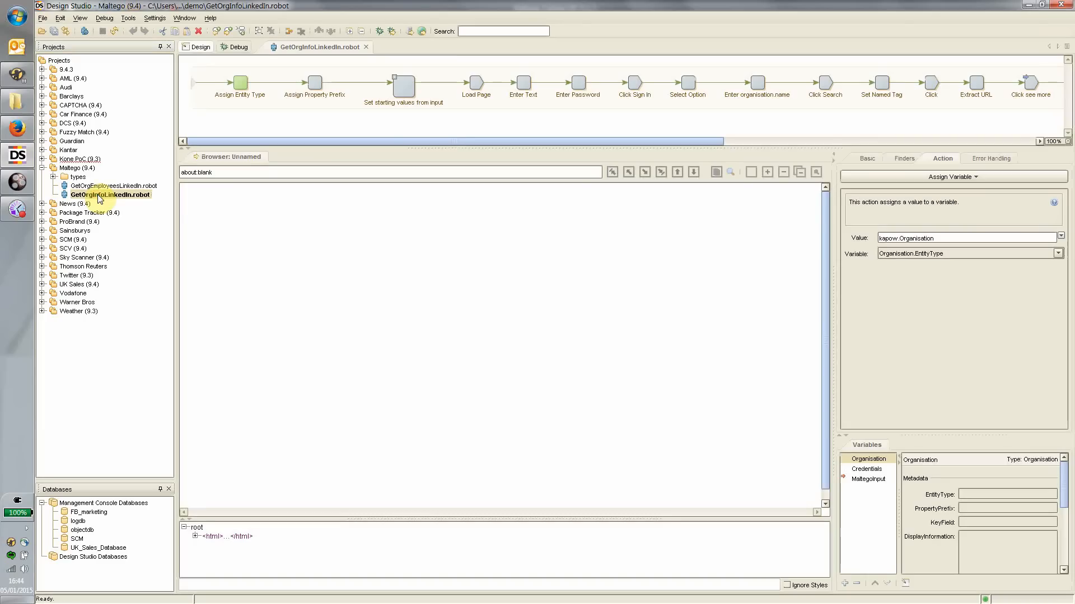
mouse_move(485, 293)
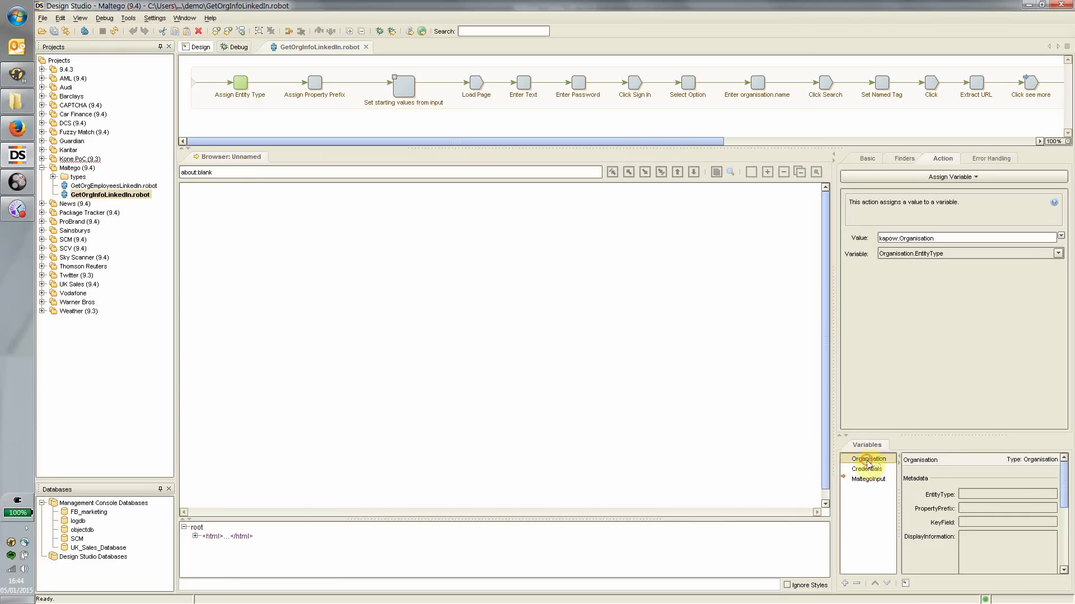
scroll(down, 3)
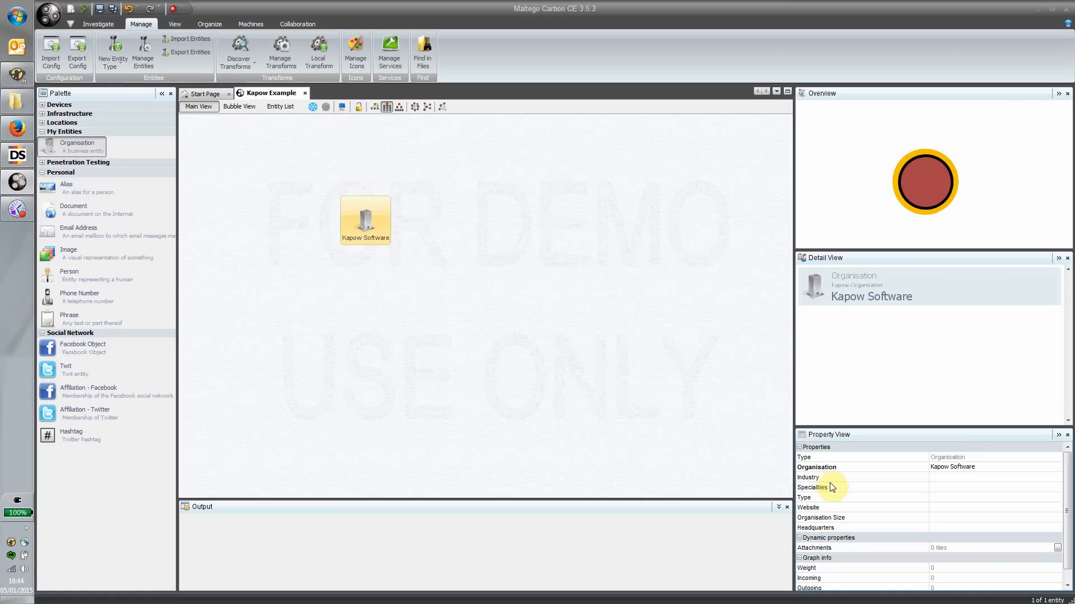
mouse_move(829, 510)
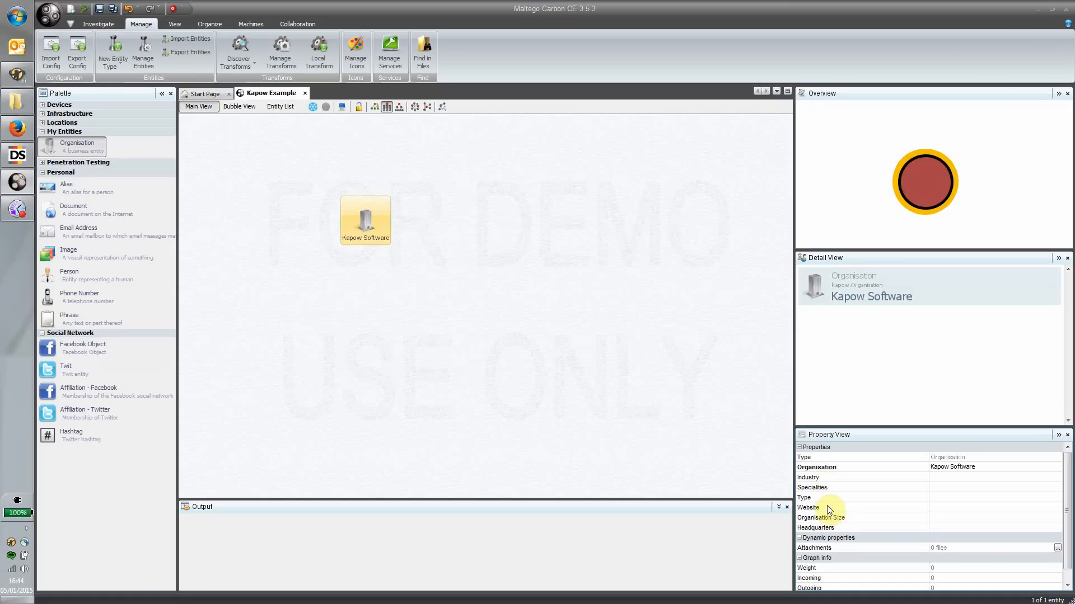
mouse_move(839, 477)
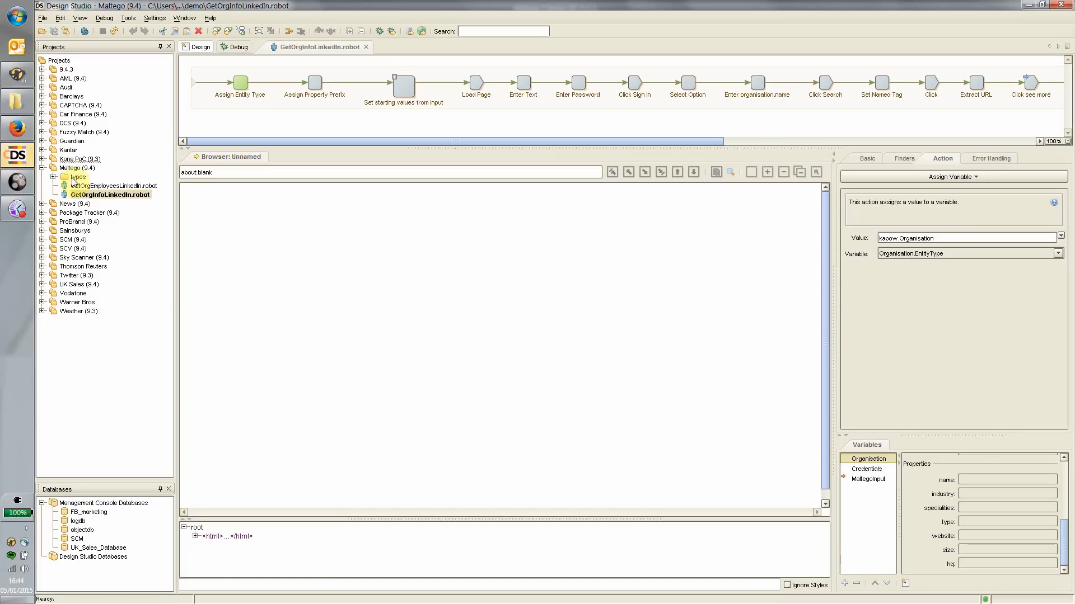
mouse_move(997, 525)
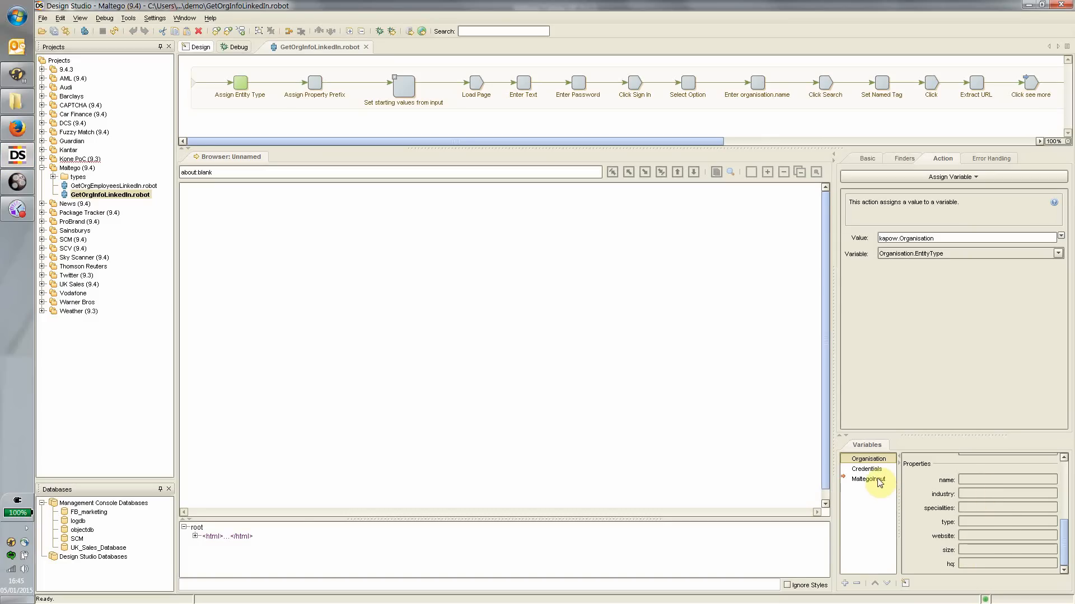
Select the MaltegoInput variable to view its EntityValue and organisation.name=Smartlogic properties.
click(870, 479)
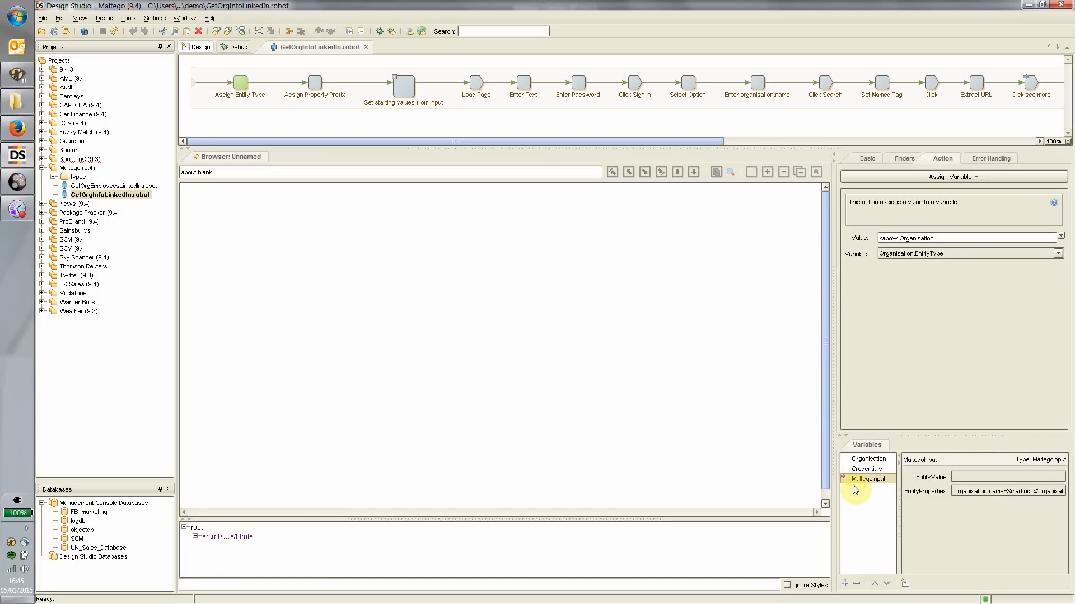
mouse_move(861, 488)
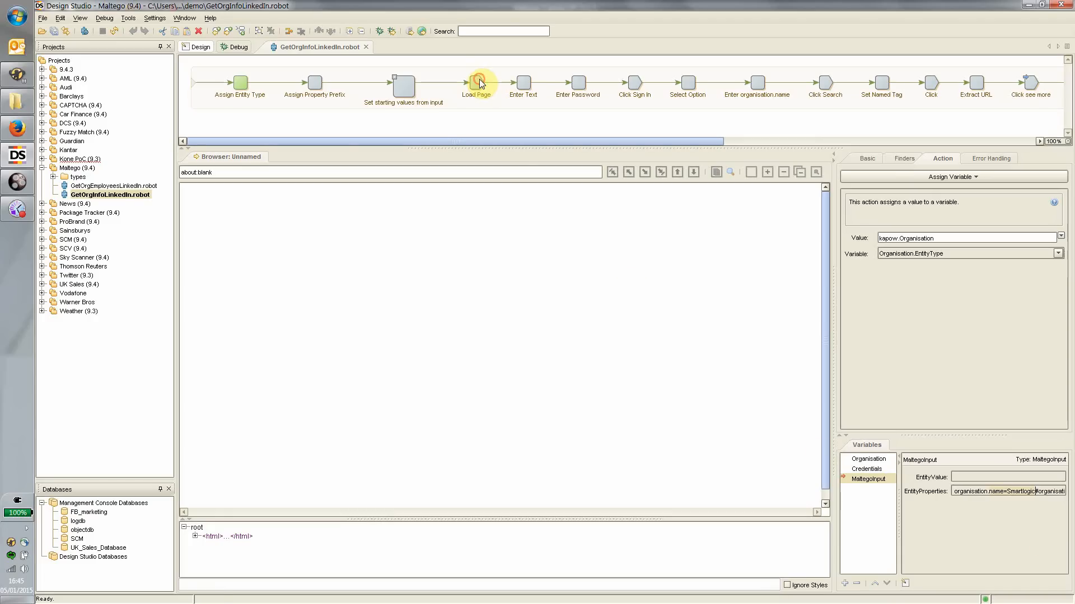
Step the robot through Load Page, Enter Text and Click Sign In on LinkedIn.
click(476, 87)
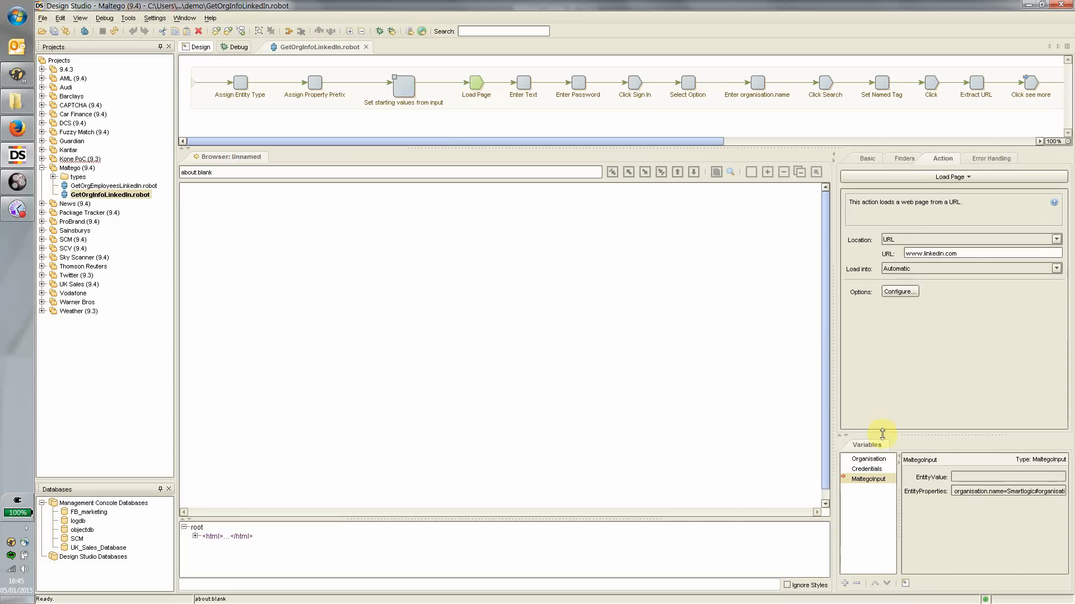
click(866, 469)
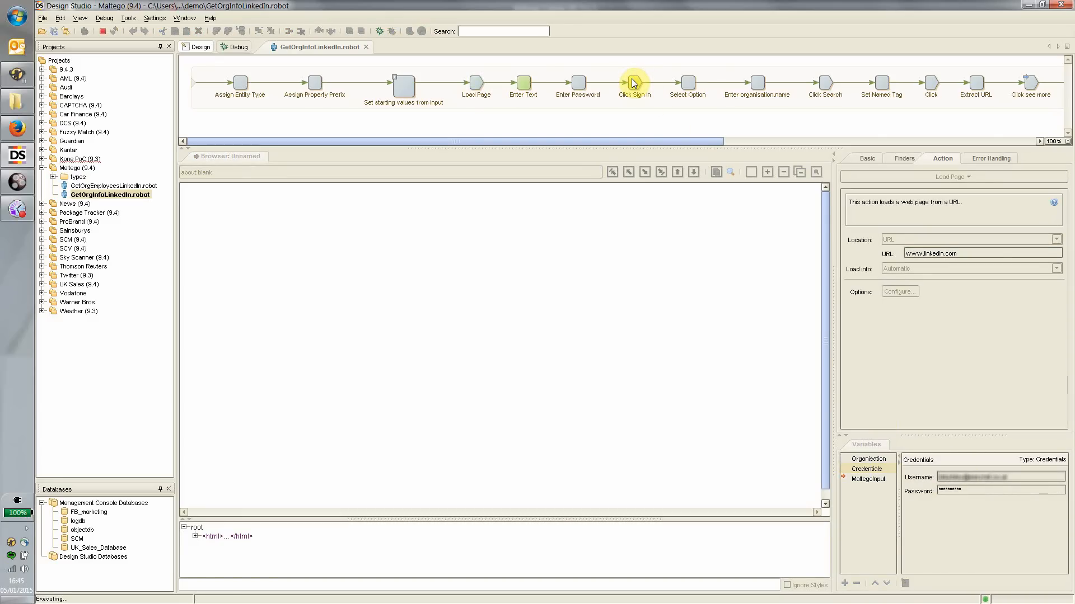
click(632, 83)
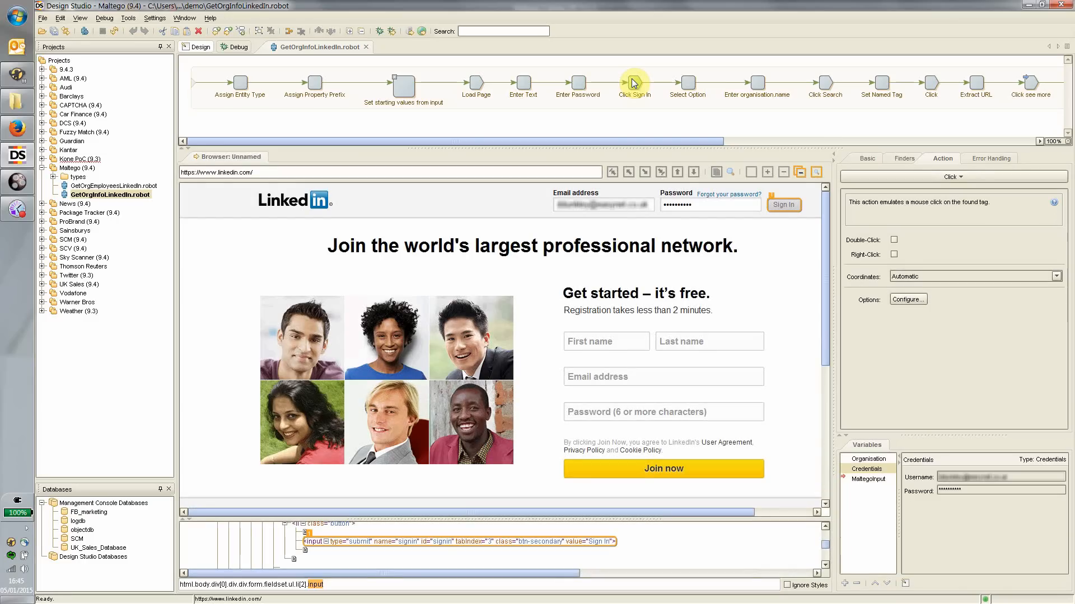
mouse_move(687, 82)
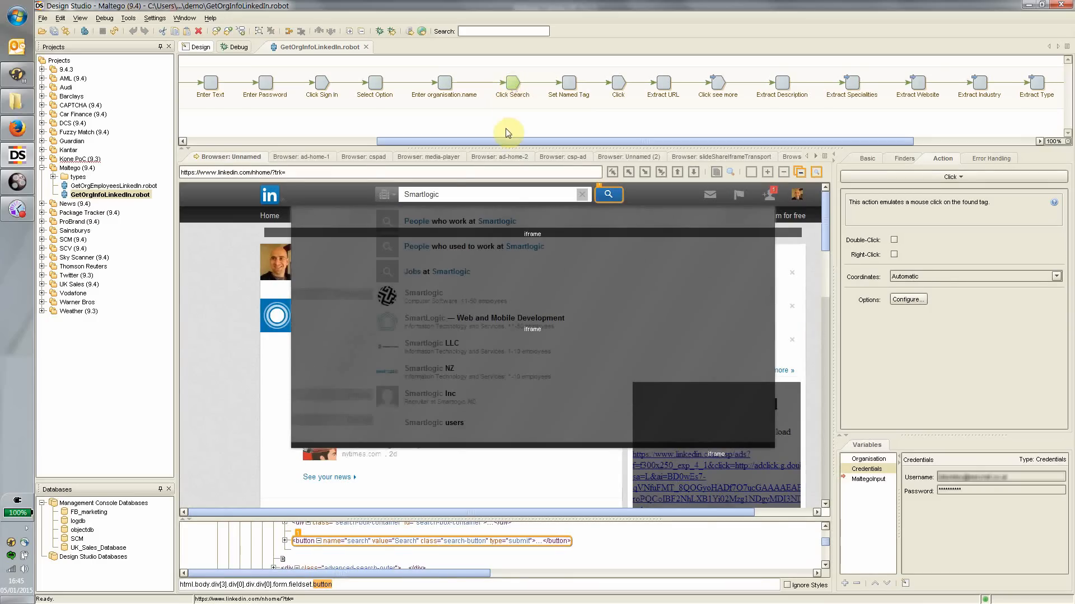
mouse_move(432, 201)
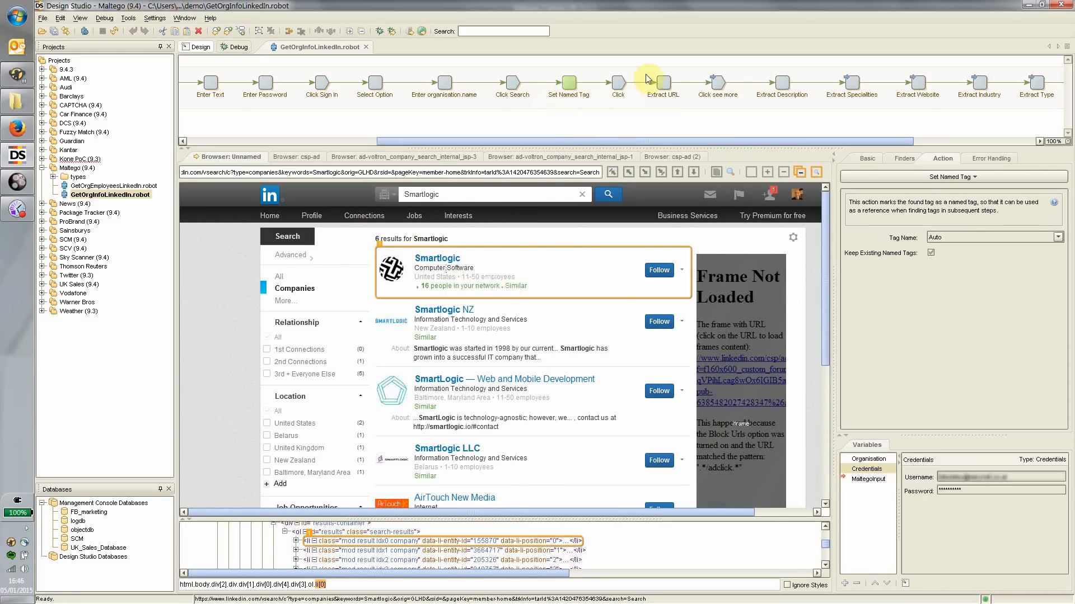
Step through Click, Extract URL, Click see more and Extract Description on Smartlogic's company page.
click(659, 84)
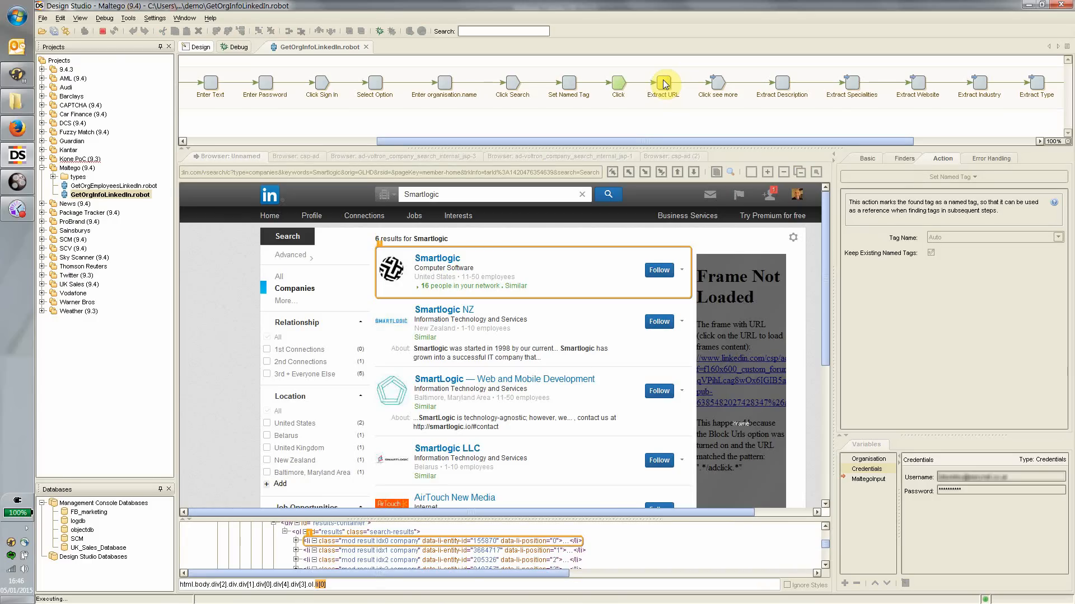
click(663, 87)
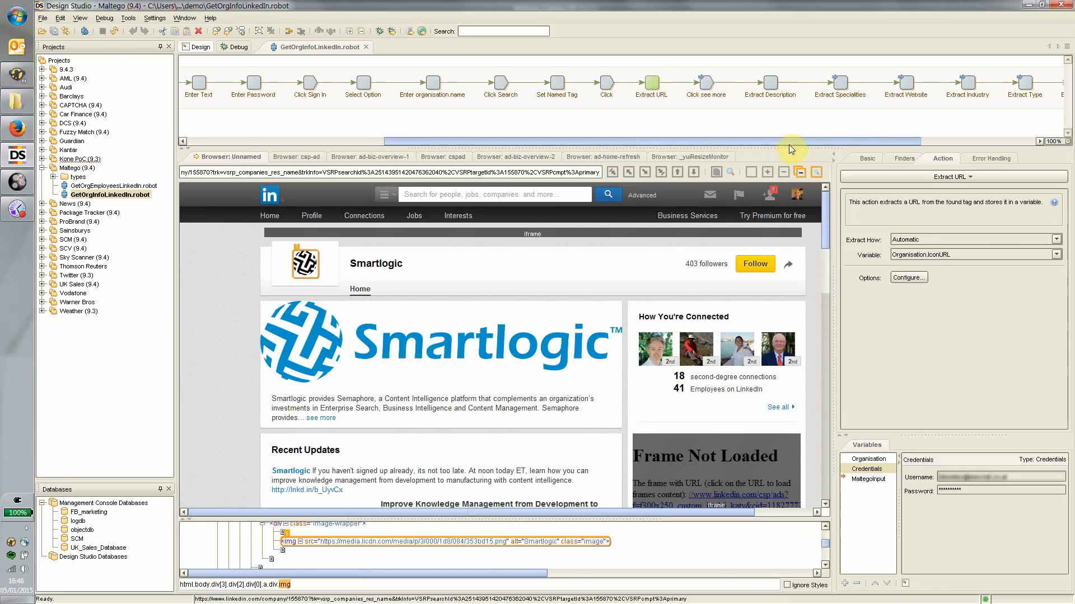
scroll(right, 3)
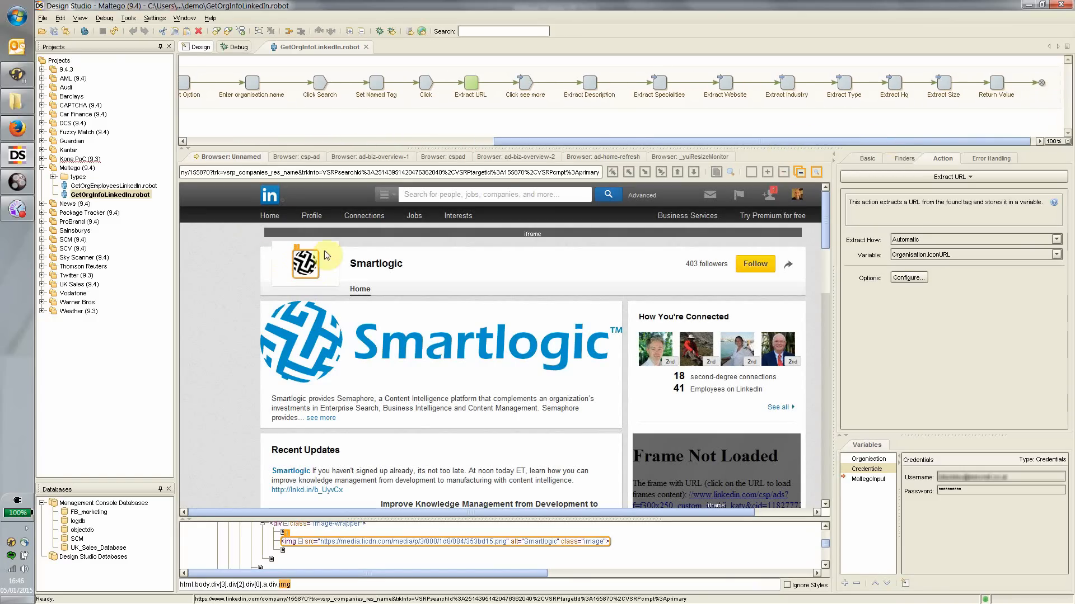
mouse_move(346, 239)
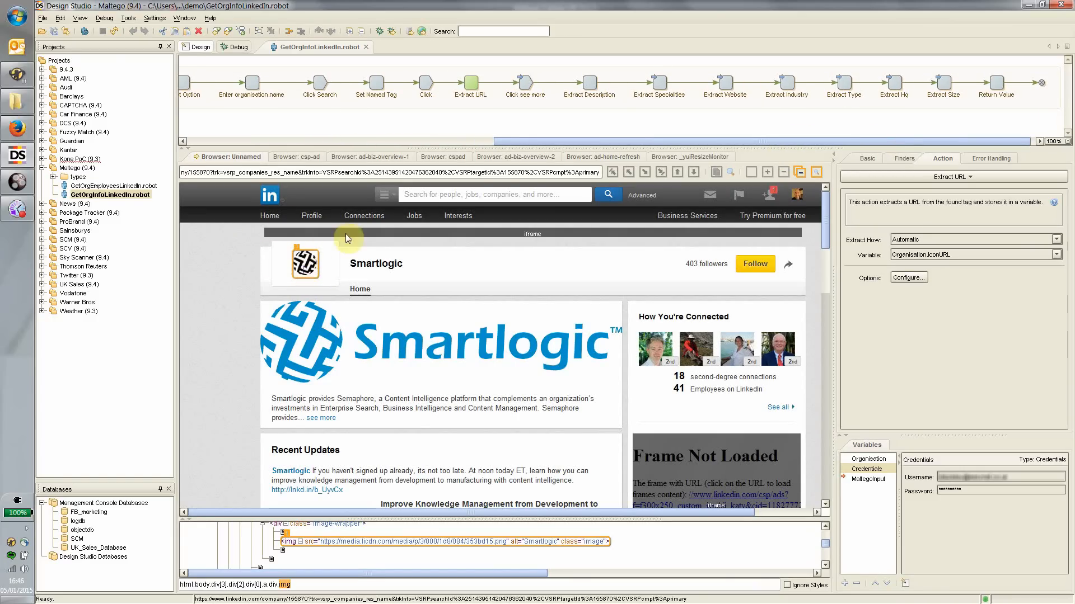
click(524, 82)
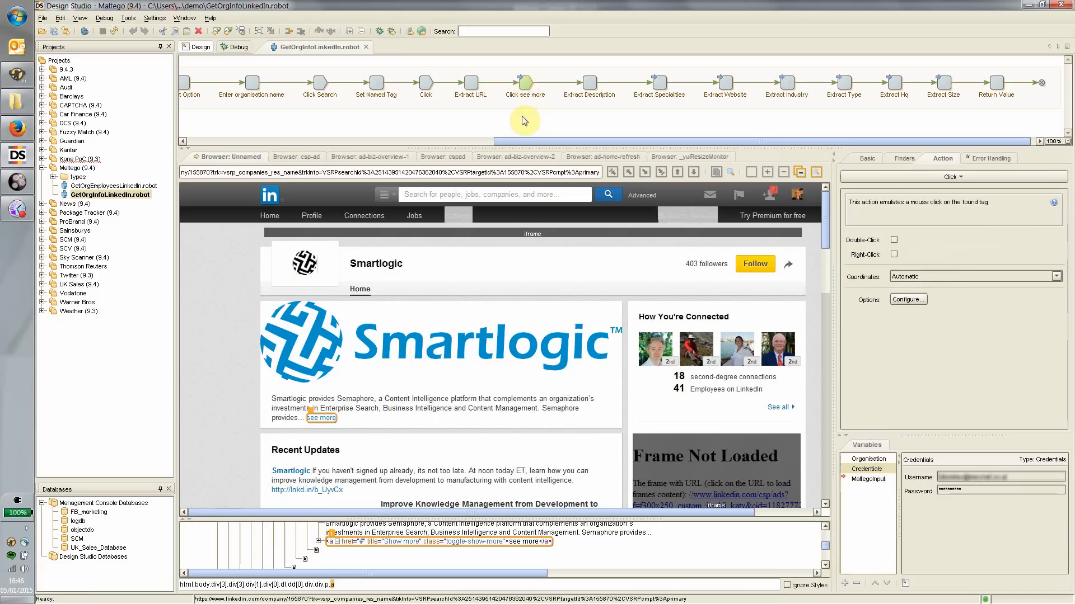
mouse_move(338, 409)
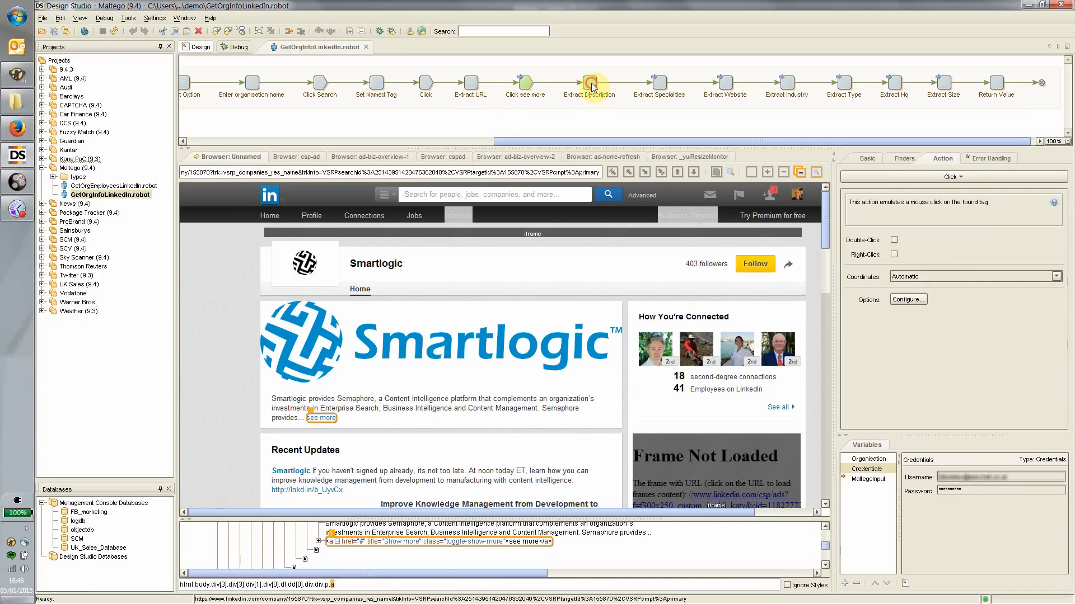
click(588, 81)
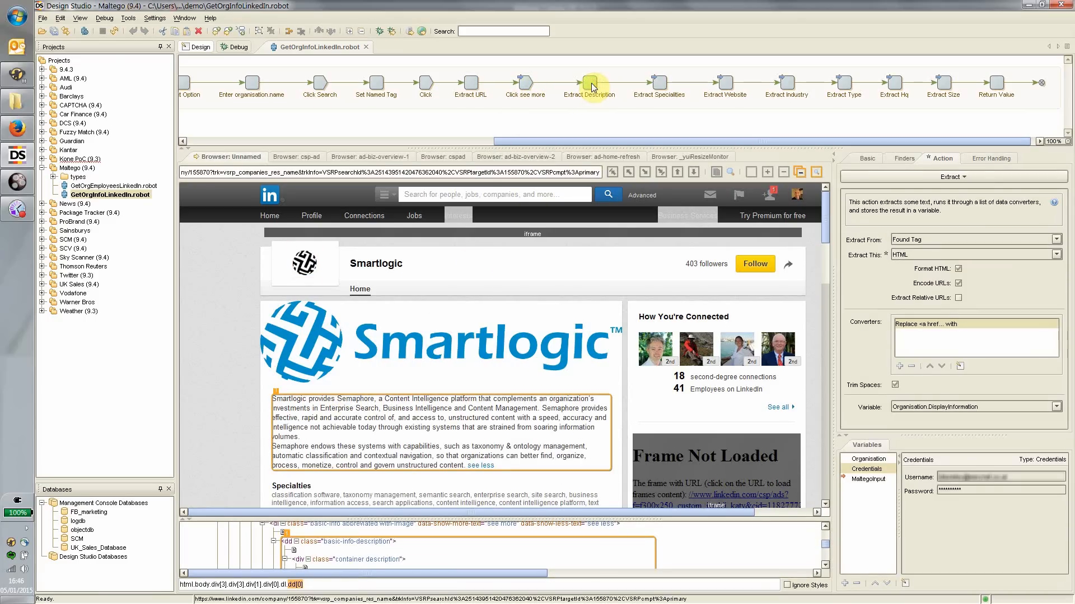
mouse_move(446, 490)
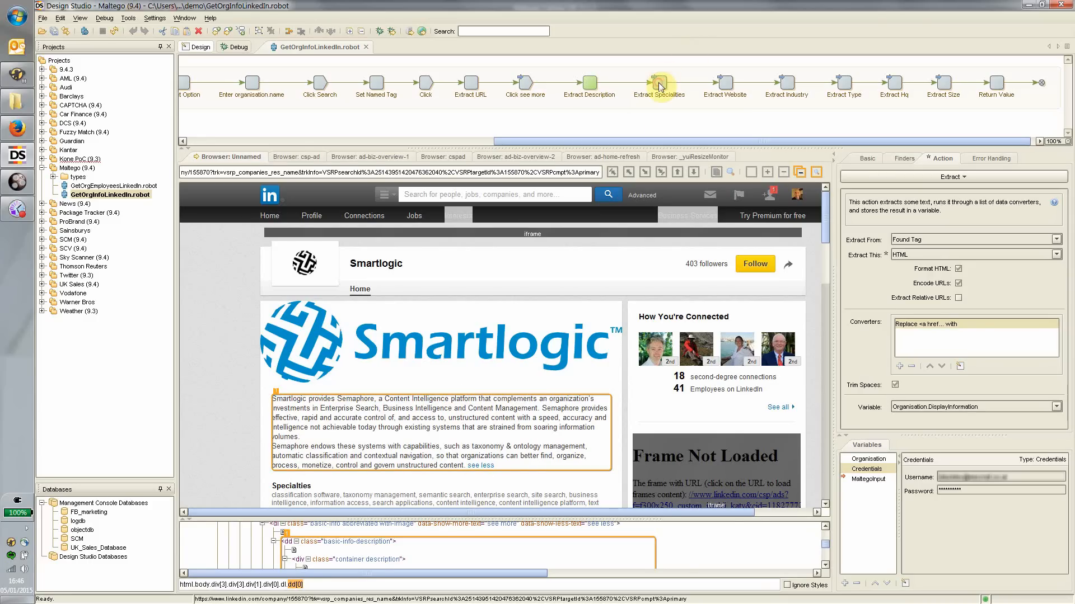
Execute the robot up to Return Value, filling Smartlogic's industry, specialties, type, website, size and hq.
click(659, 82)
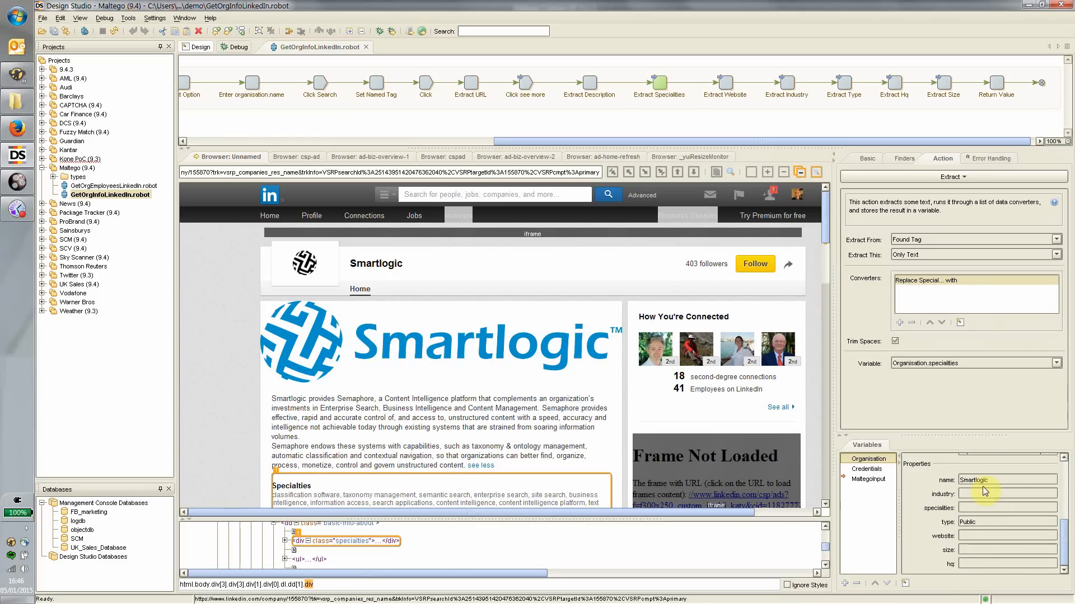
mouse_move(826, 229)
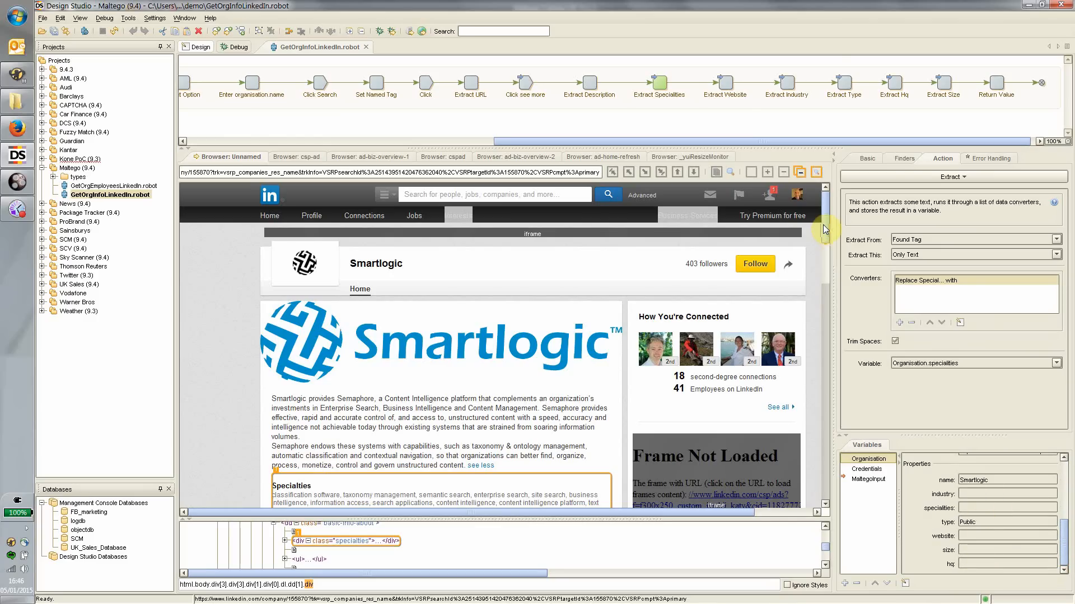
scroll(down, 3)
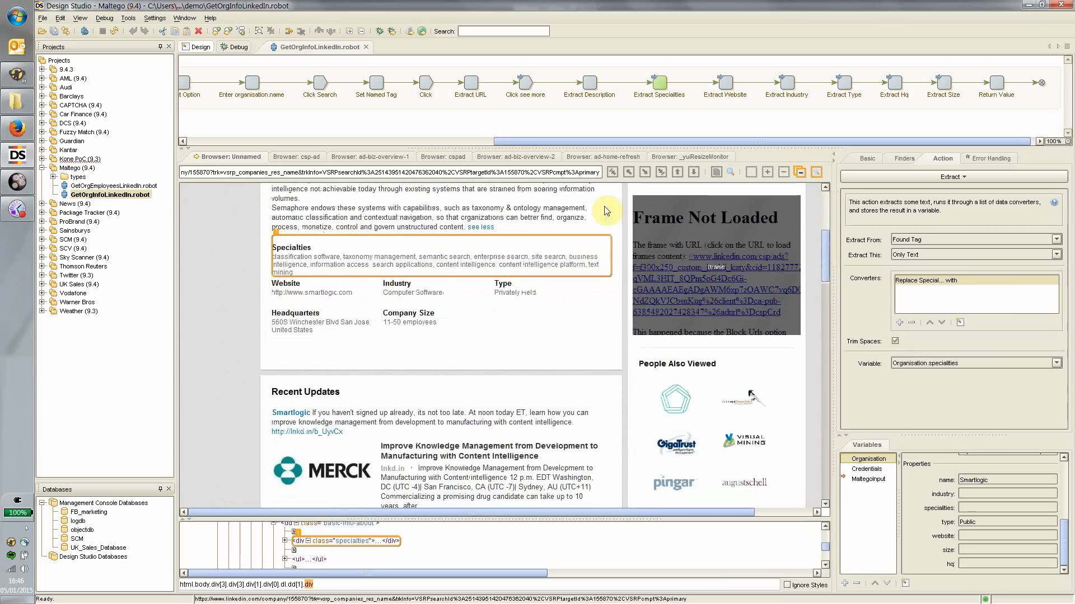
click(996, 85)
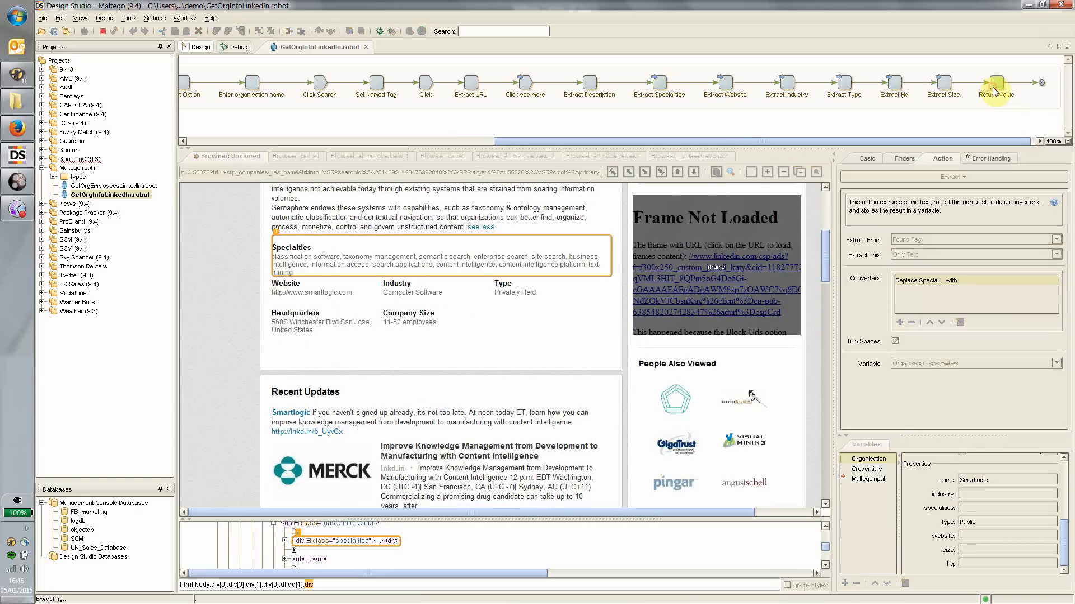
click(994, 83)
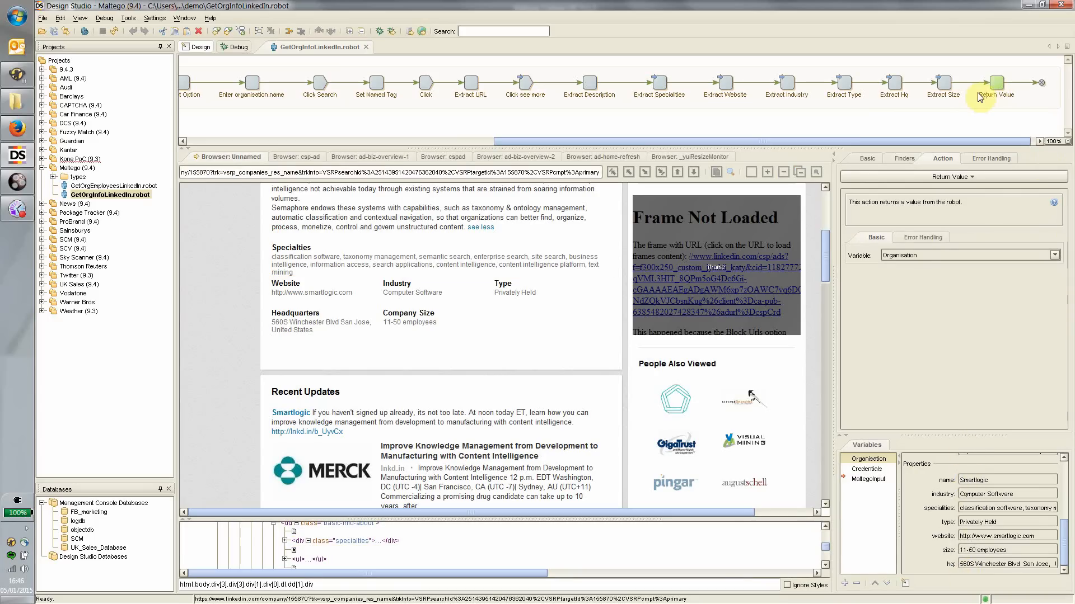
mouse_move(997, 99)
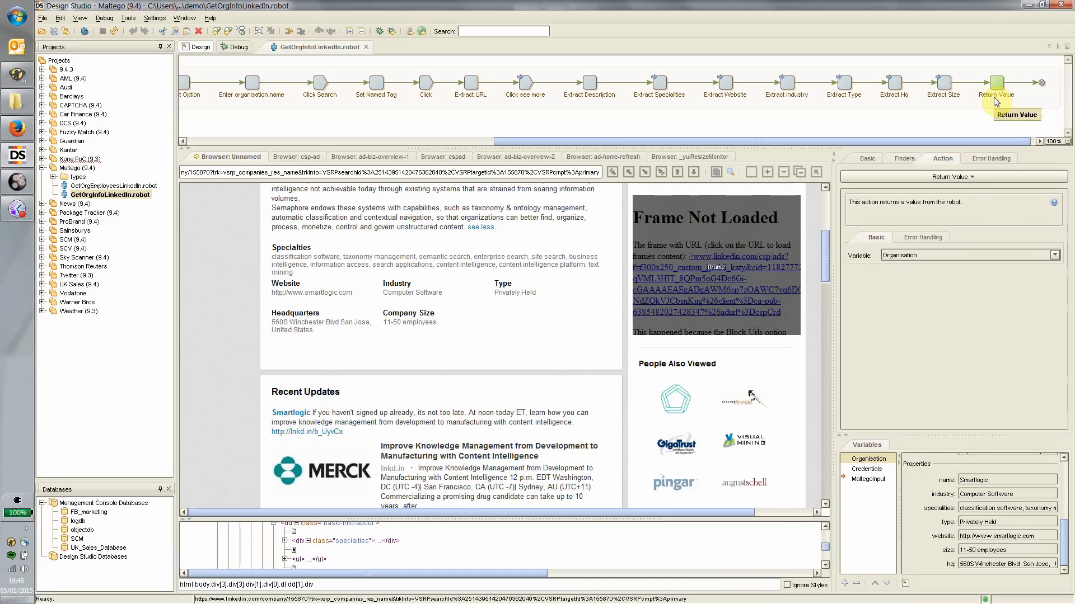
mouse_move(436, 149)
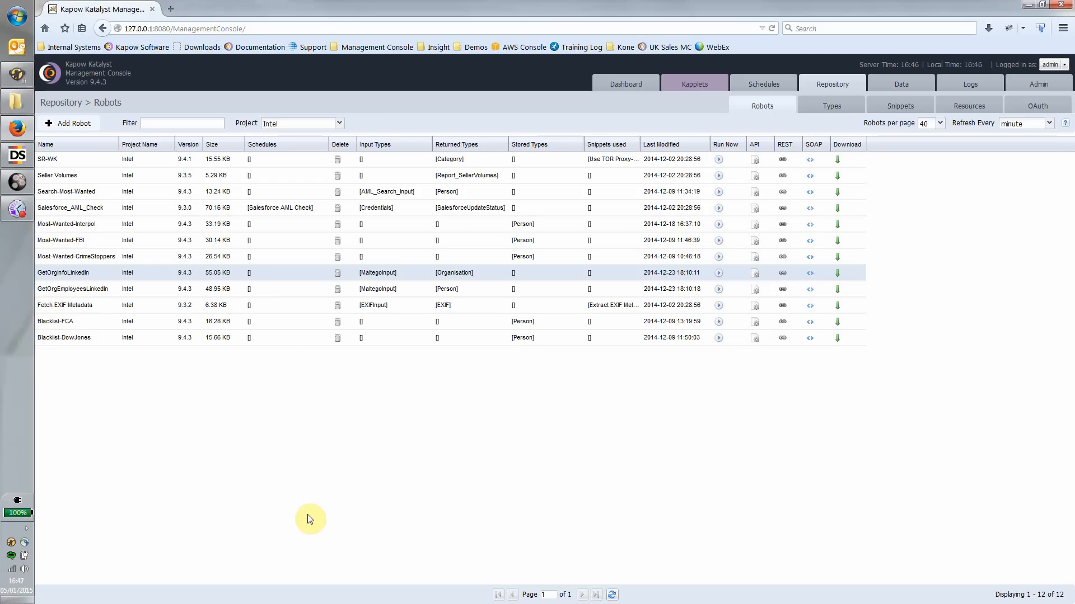
mouse_move(807, 232)
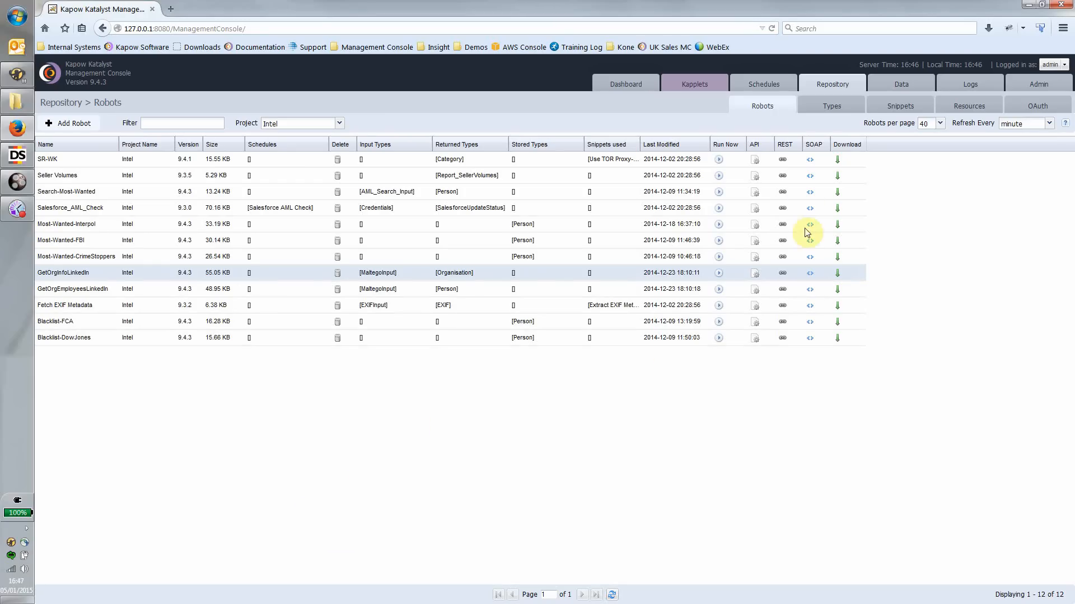
mouse_move(781, 285)
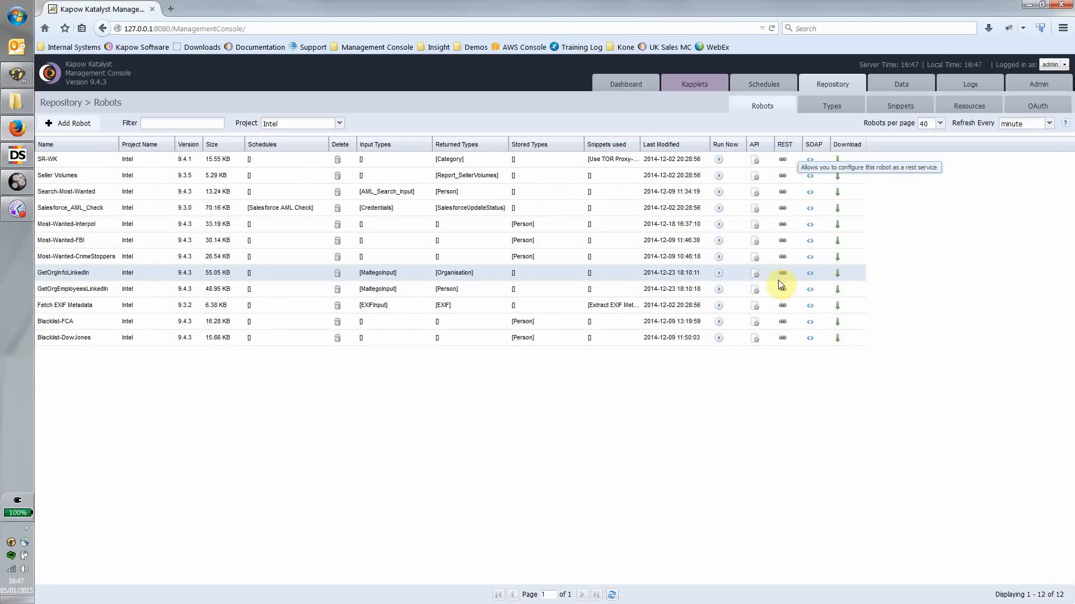
View the GetOrgInfoLinkedIn REST run URL with EntityValue and EntityProperties inputs, then test the service.
click(809, 273)
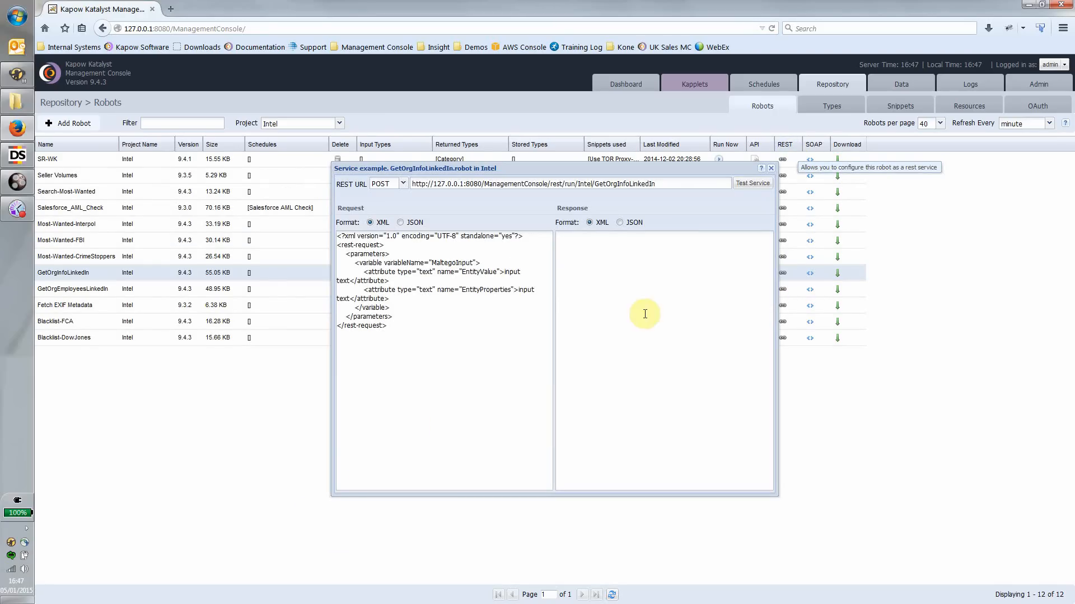
double_click(631, 183)
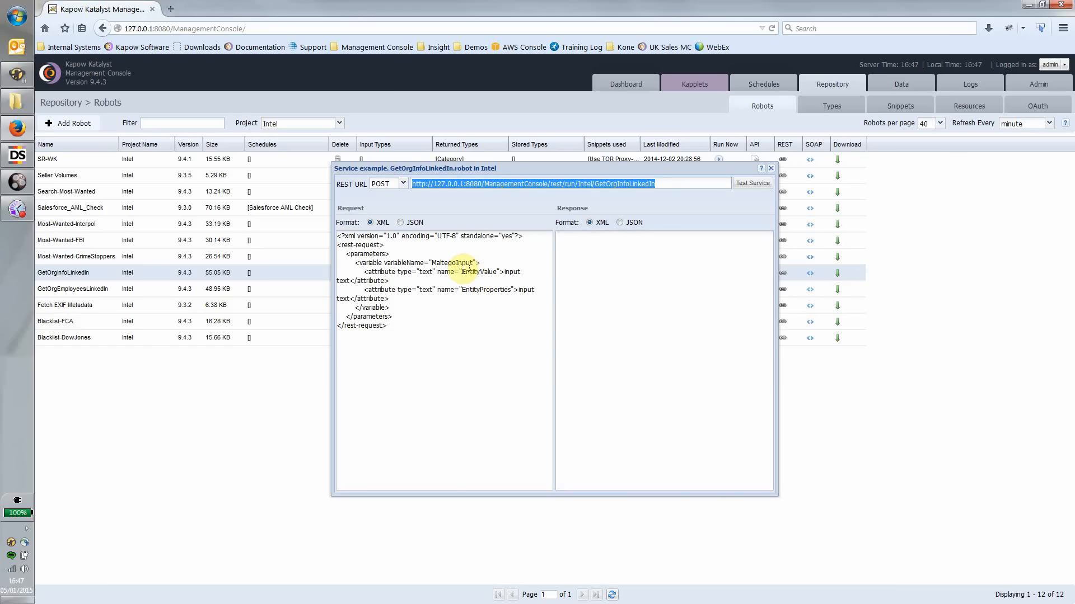
double_click(478, 272)
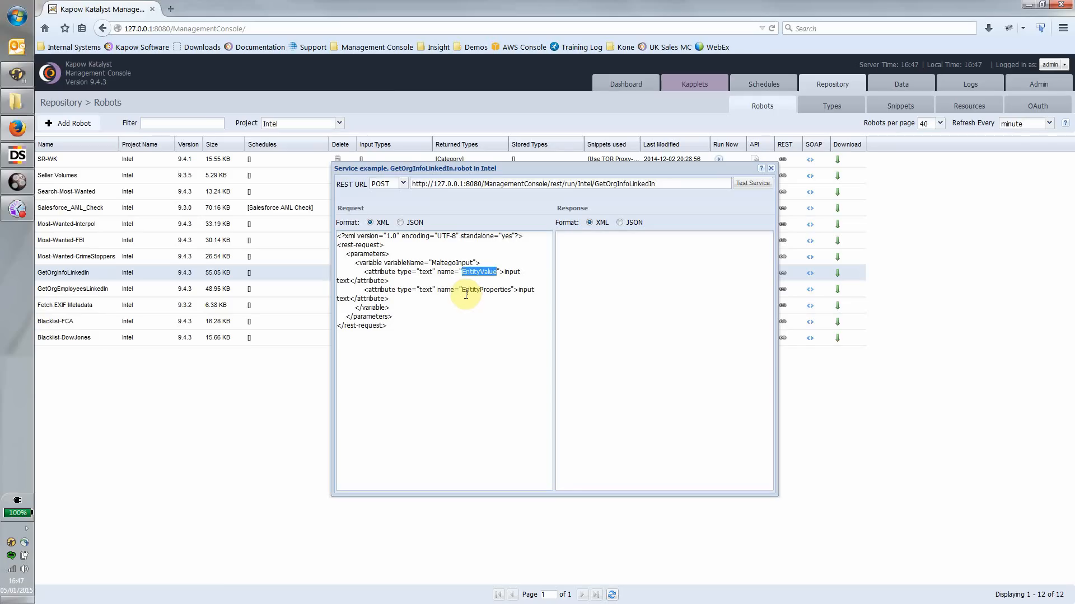
double_click(486, 290)
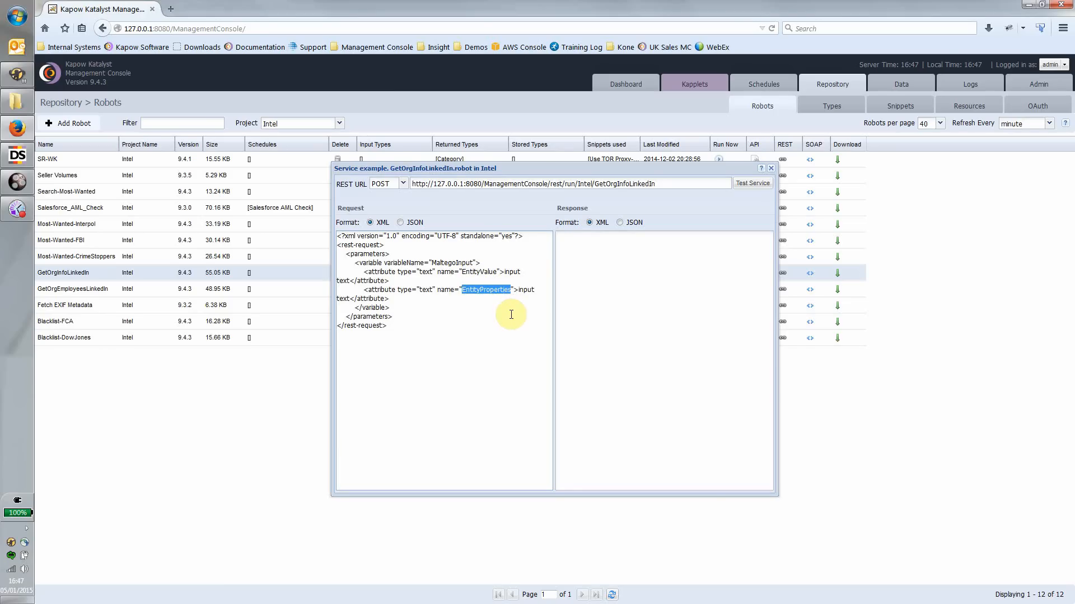
mouse_move(731, 256)
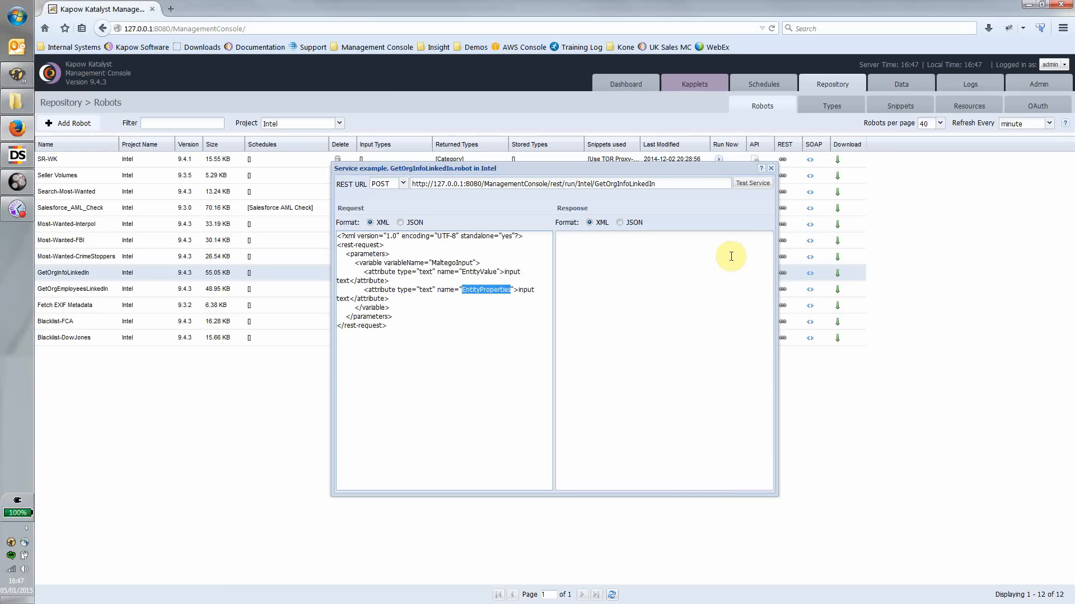
mouse_move(752, 183)
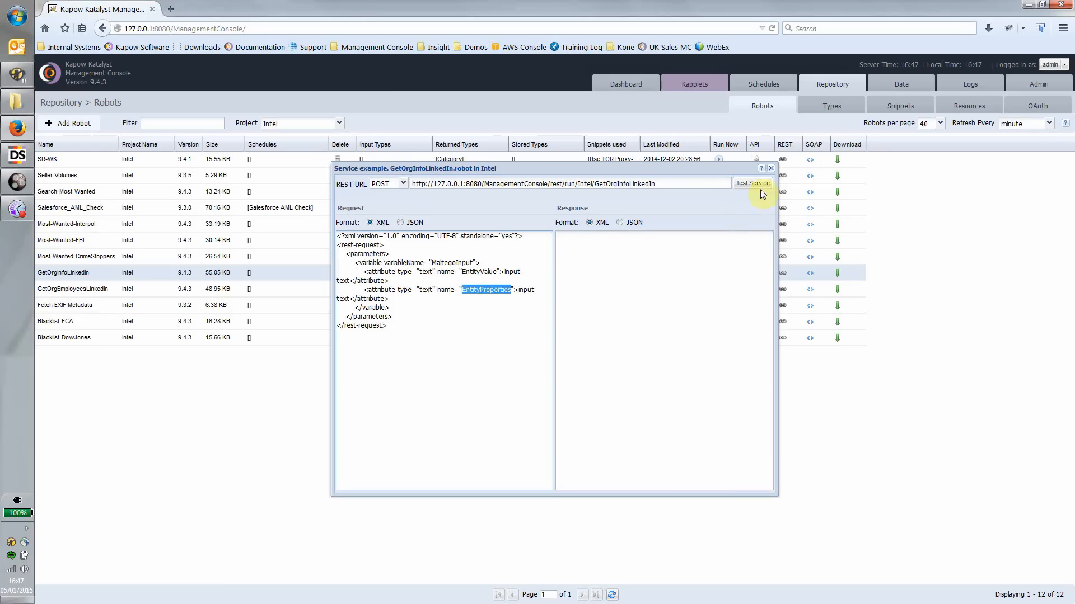
click(770, 168)
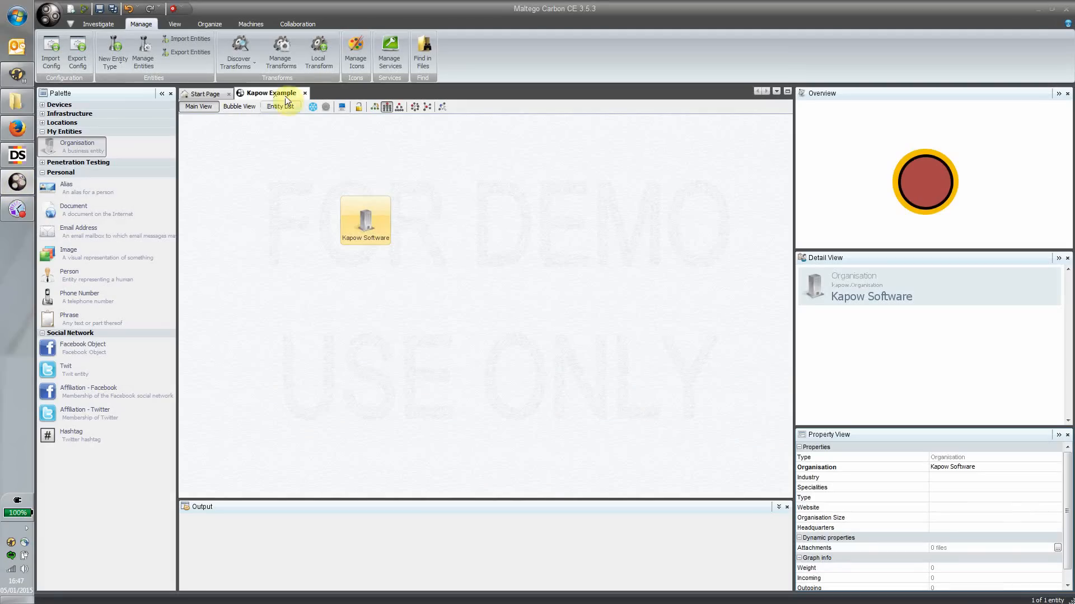
Review the Get Organisation Detail from LinkedIn transform's command line and parameters in Manage Transforms.
click(281, 52)
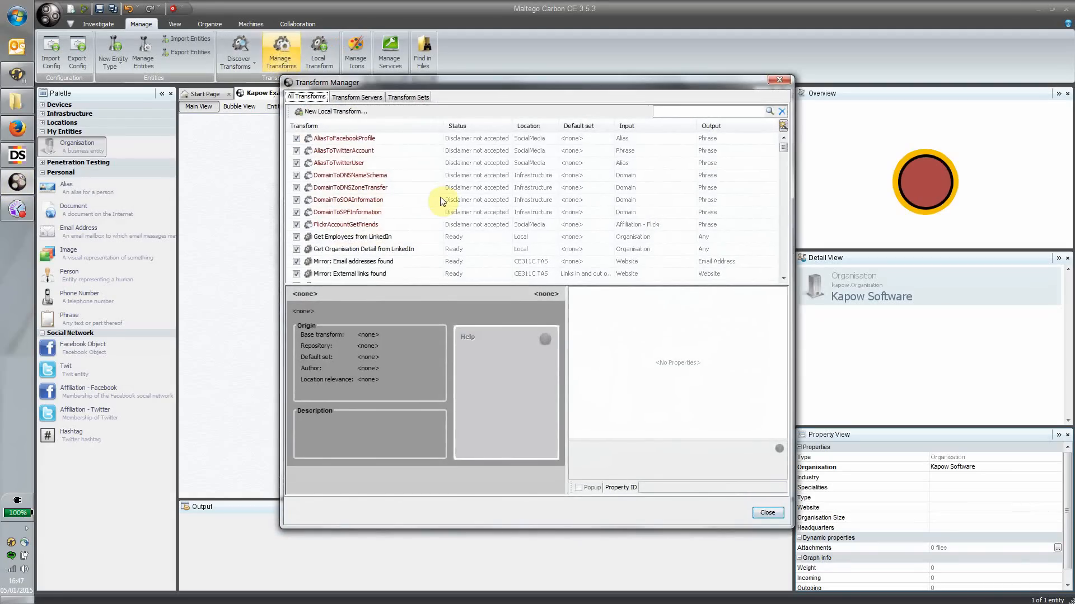
click(363, 249)
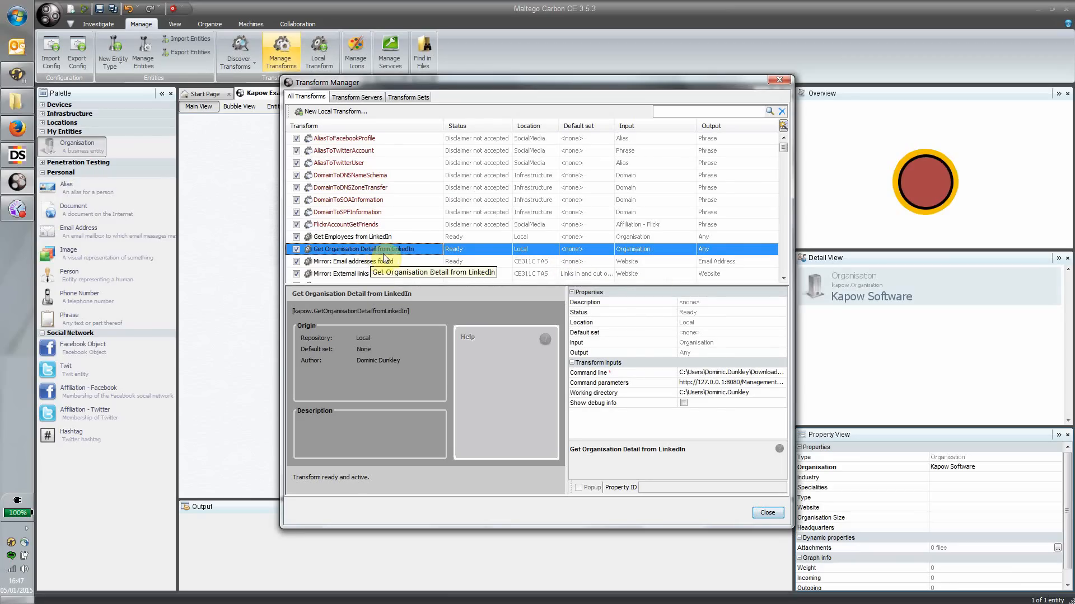
mouse_move(744, 378)
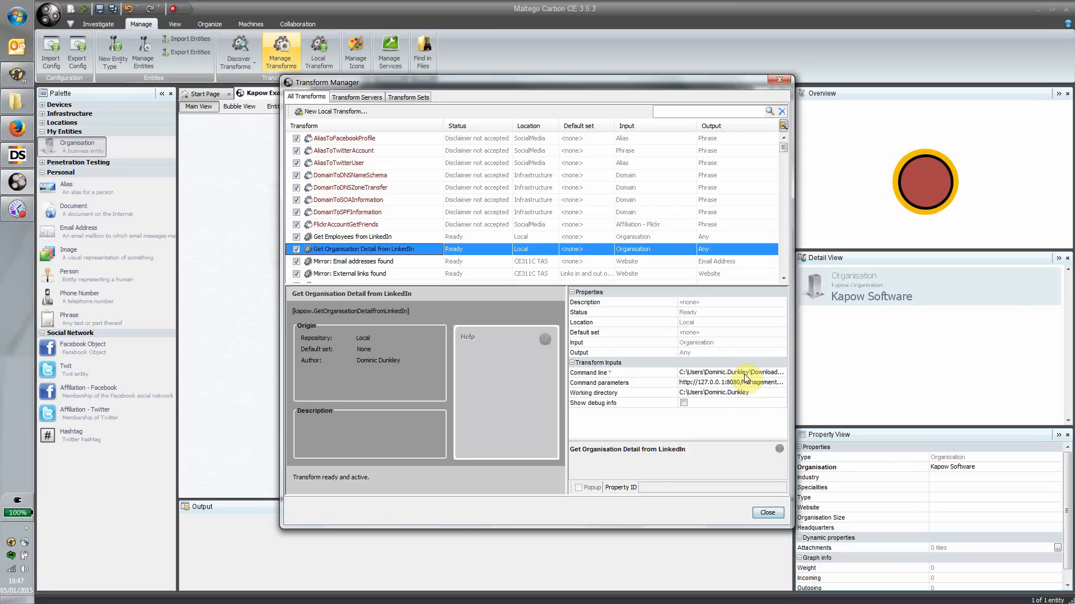
mouse_move(747, 381)
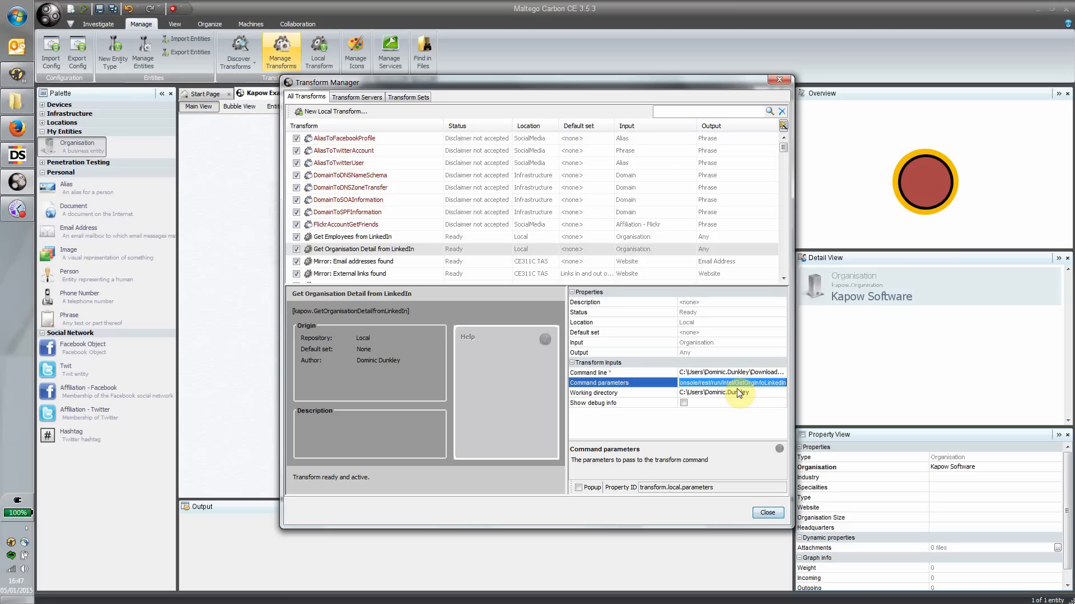
mouse_move(764, 394)
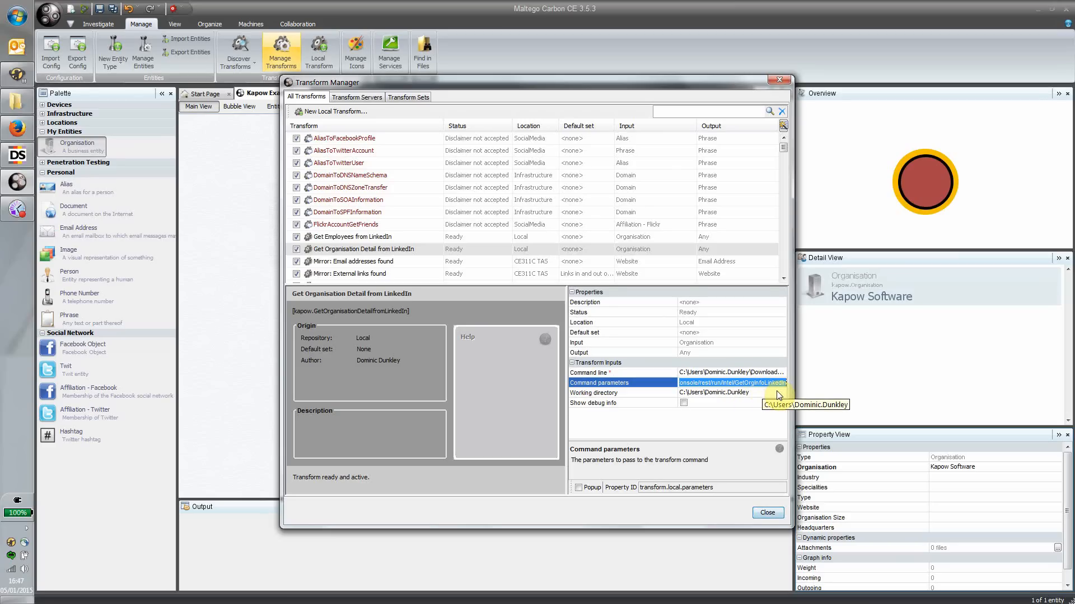
mouse_move(779, 396)
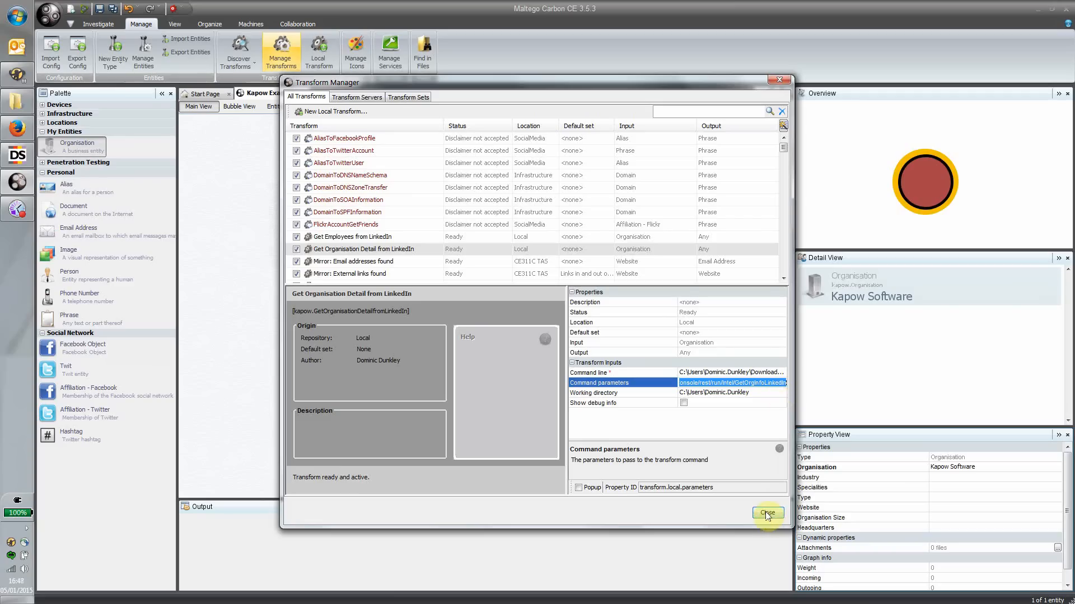
Run Get Organisation Detail from LinkedIn on Kapow Software, filling its industry, website, size and headquarters.
click(767, 513)
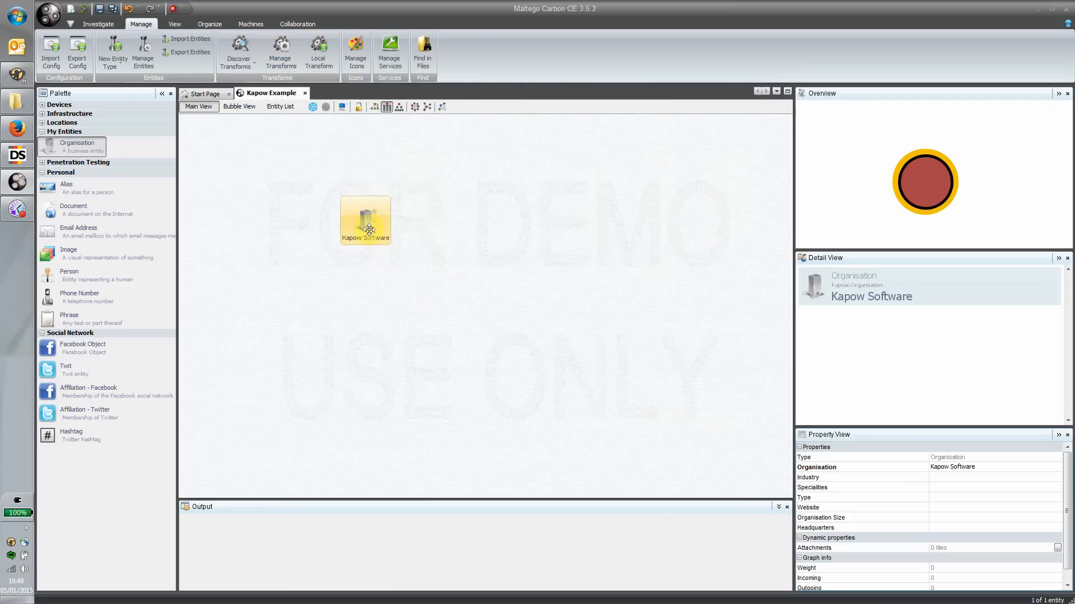
right_click(364, 220)
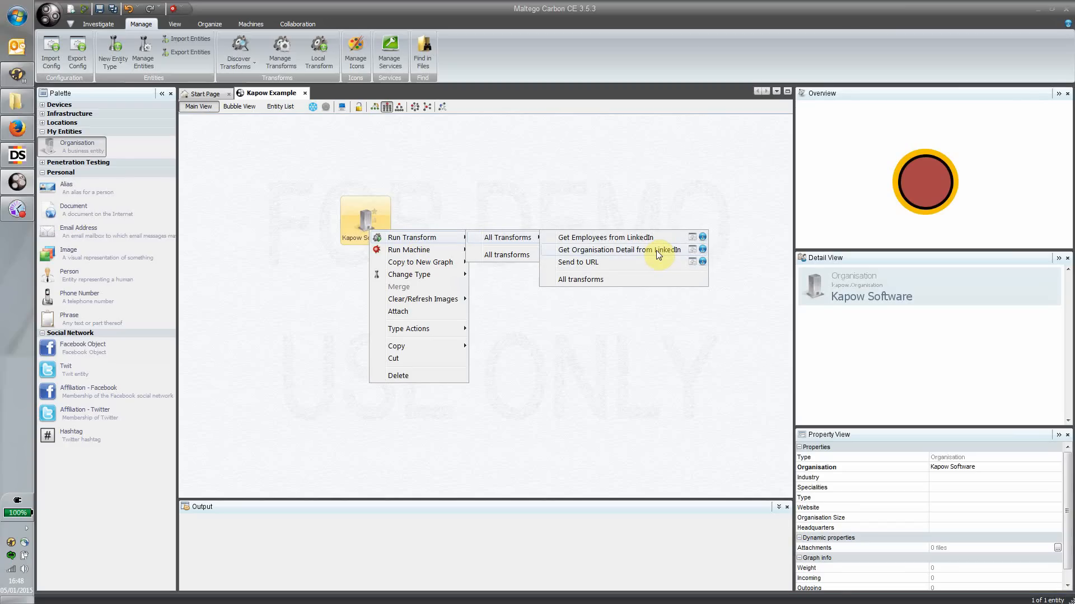
click(615, 249)
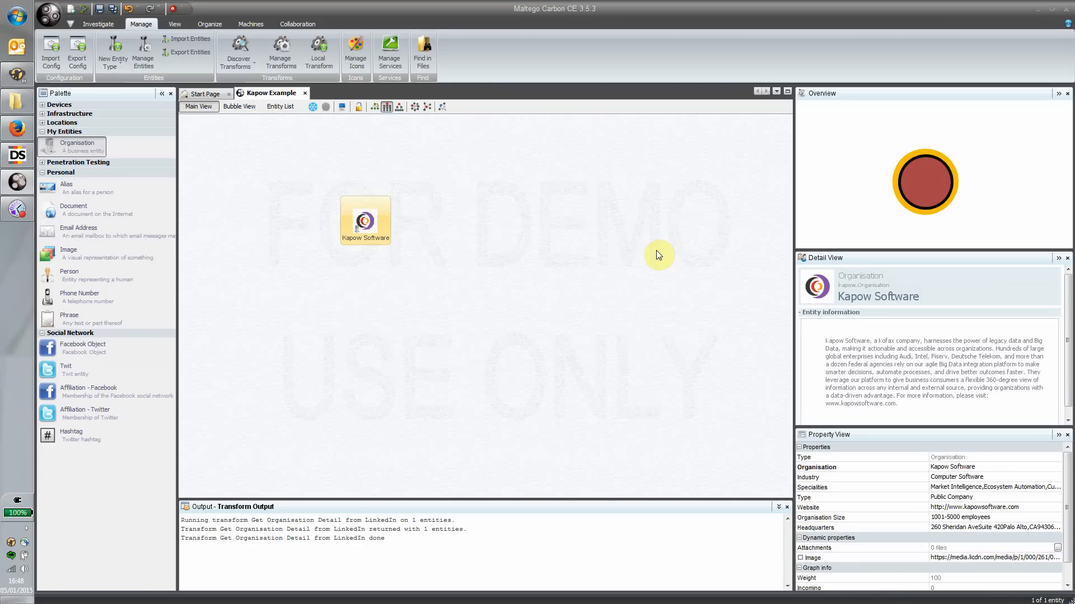
mouse_move(355, 255)
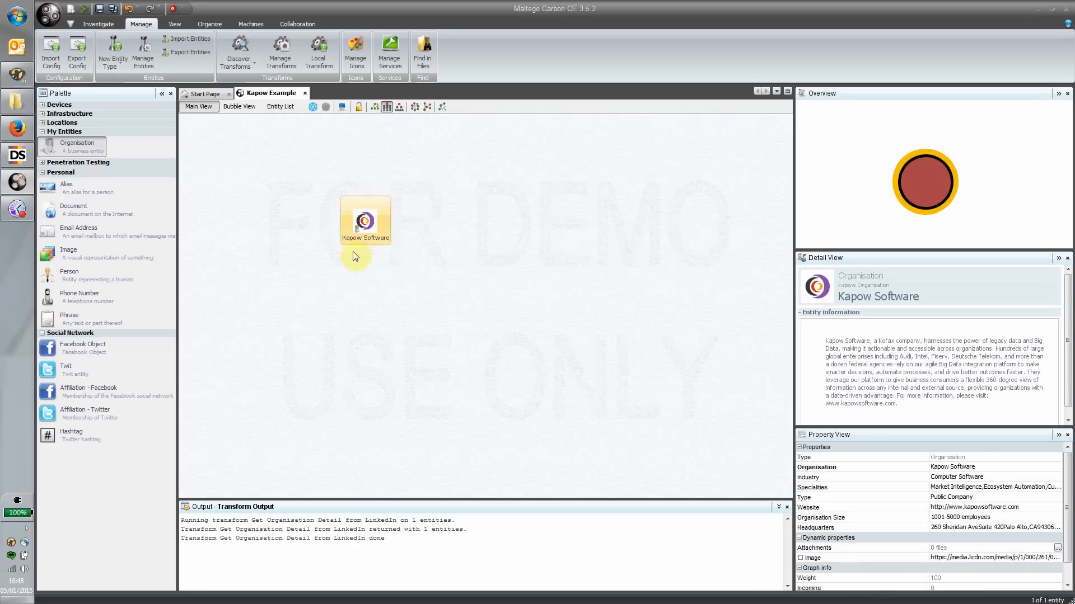
drag(365, 222, 370, 236)
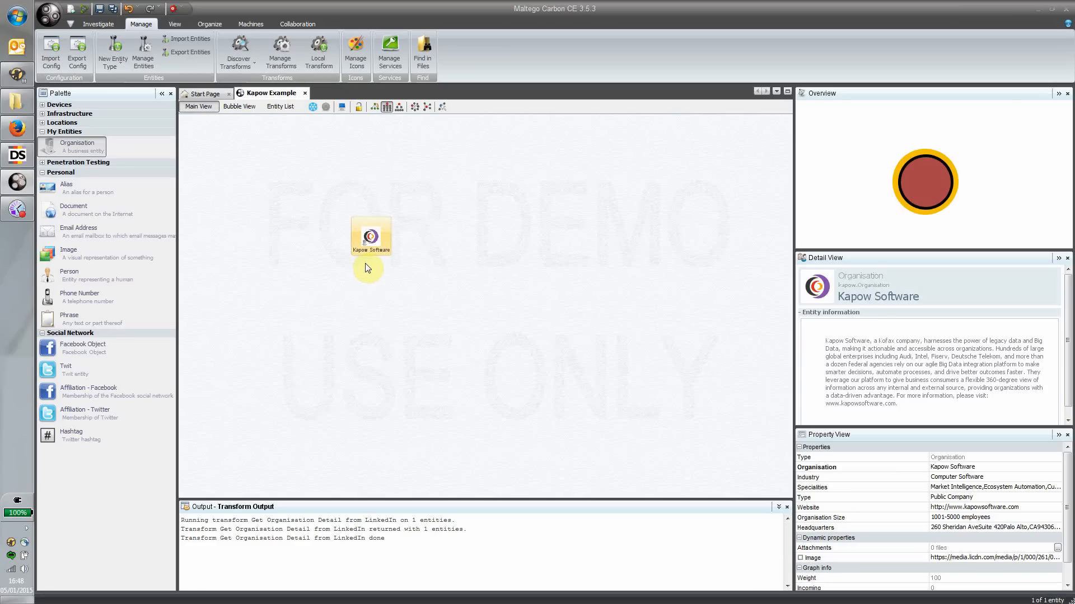
mouse_move(852, 323)
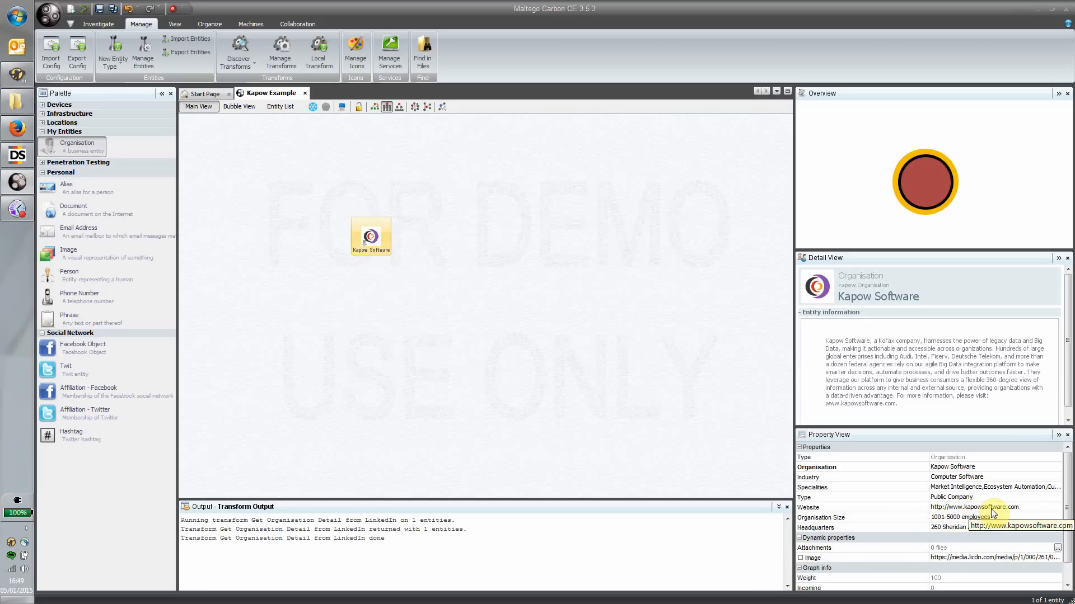
mouse_move(512, 353)
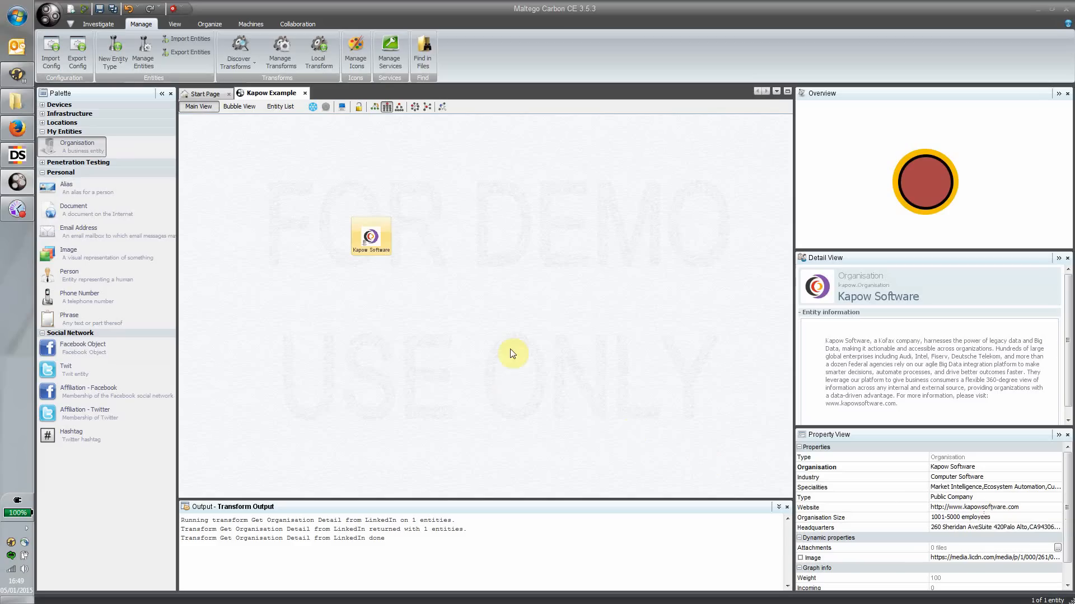
mouse_move(457, 269)
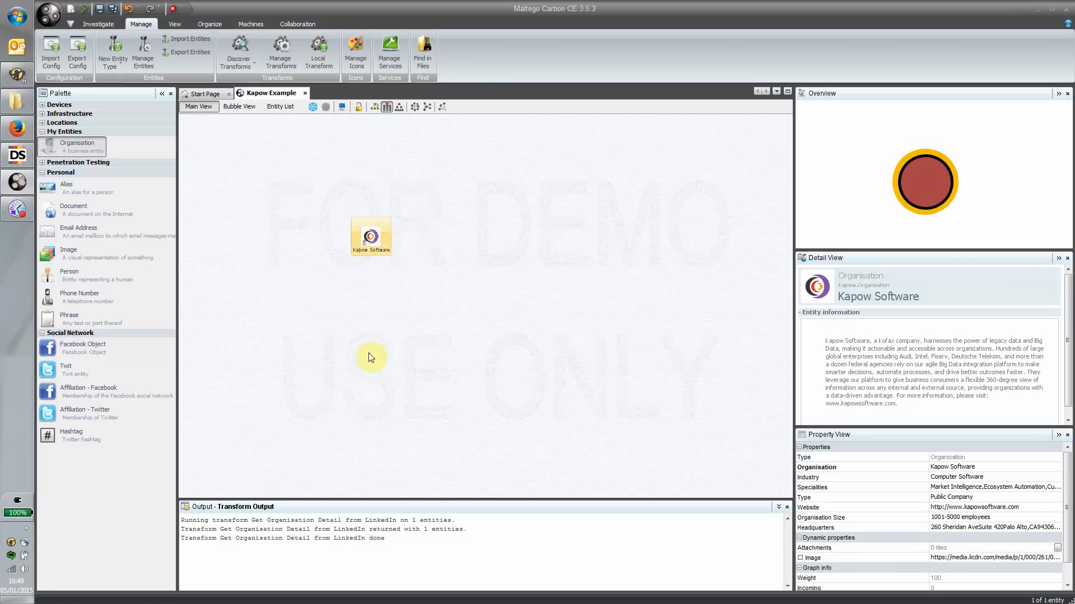
Run Get Employees from LinkedIn on Kapow Software, adding twelve linked Person entities.
right_click(371, 236)
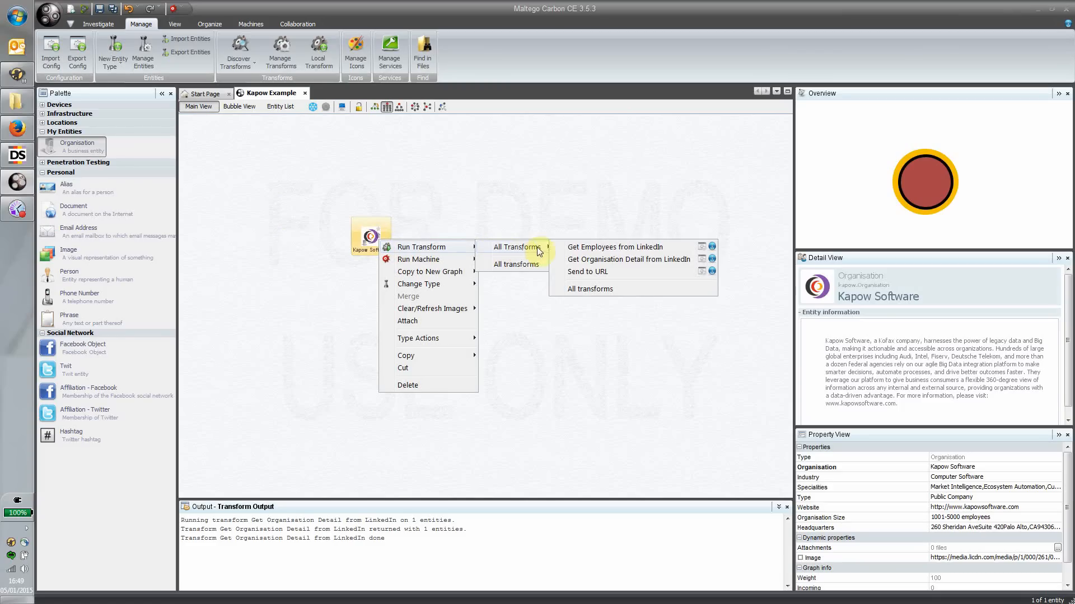
mouse_move(685, 250)
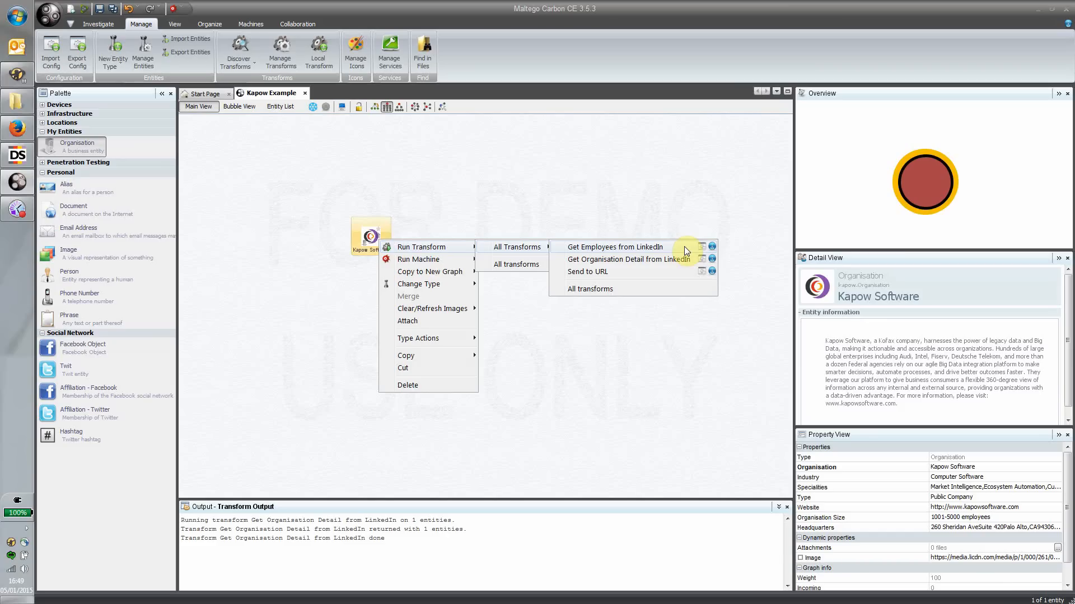
click(611, 246)
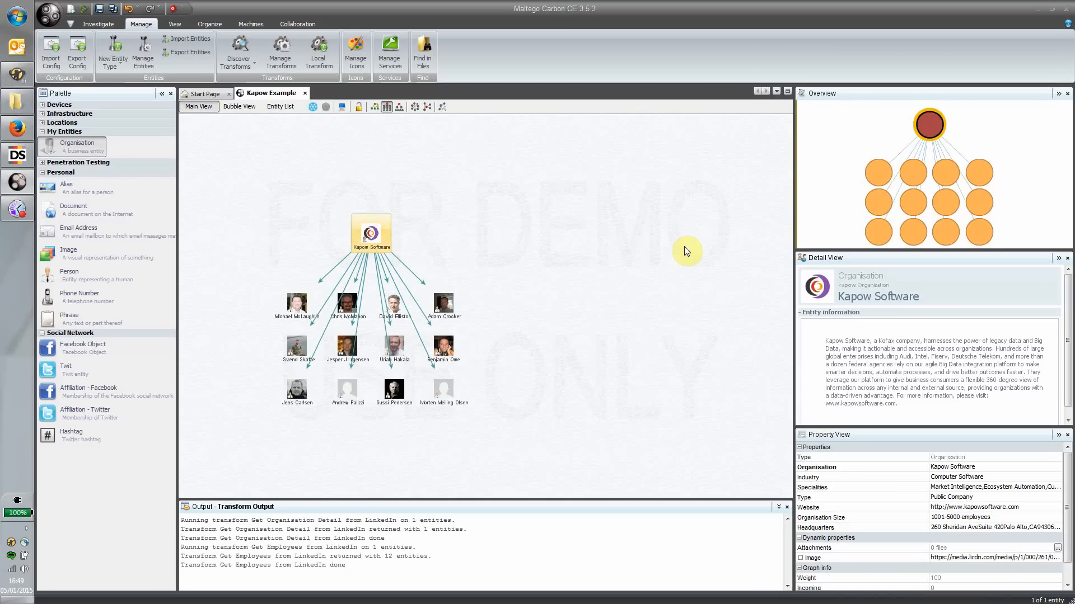
mouse_move(414, 108)
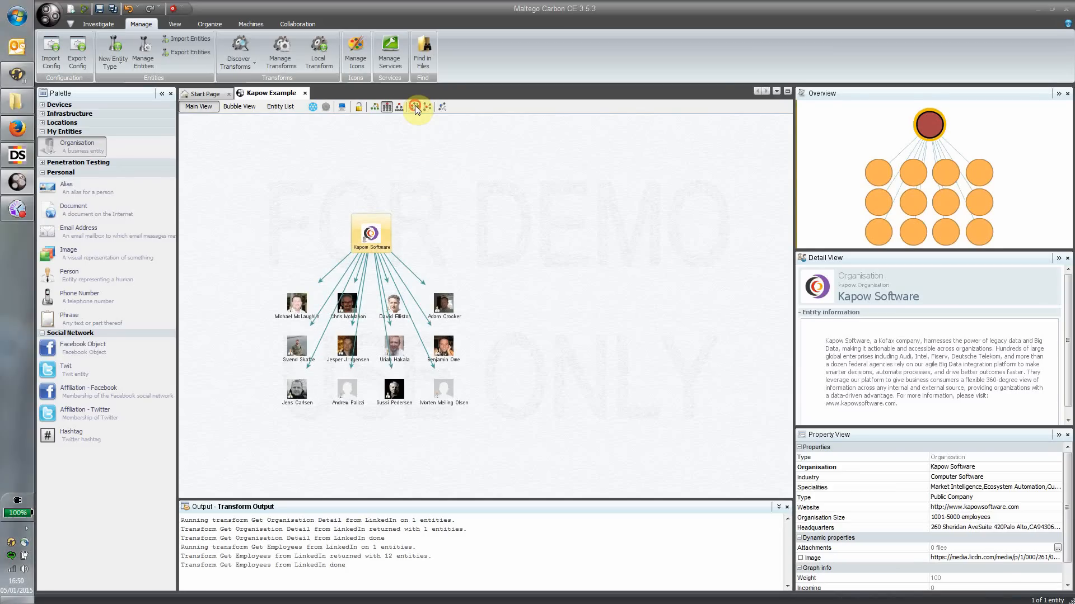
Apply the Circular layout so the twelve employees ring Kapow Software.
click(413, 107)
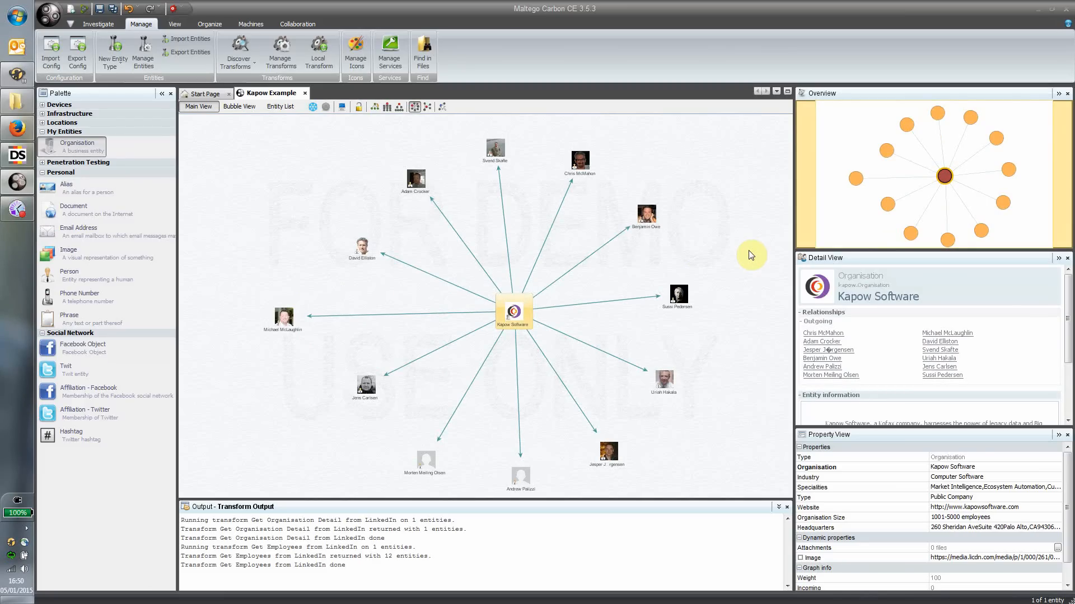
mouse_move(388, 277)
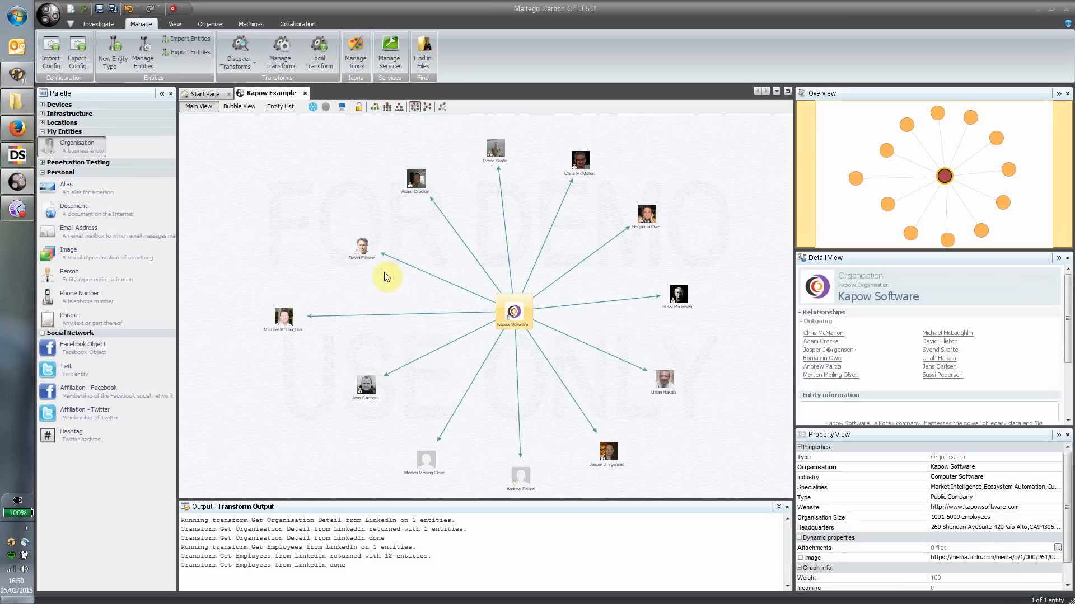
click(362, 246)
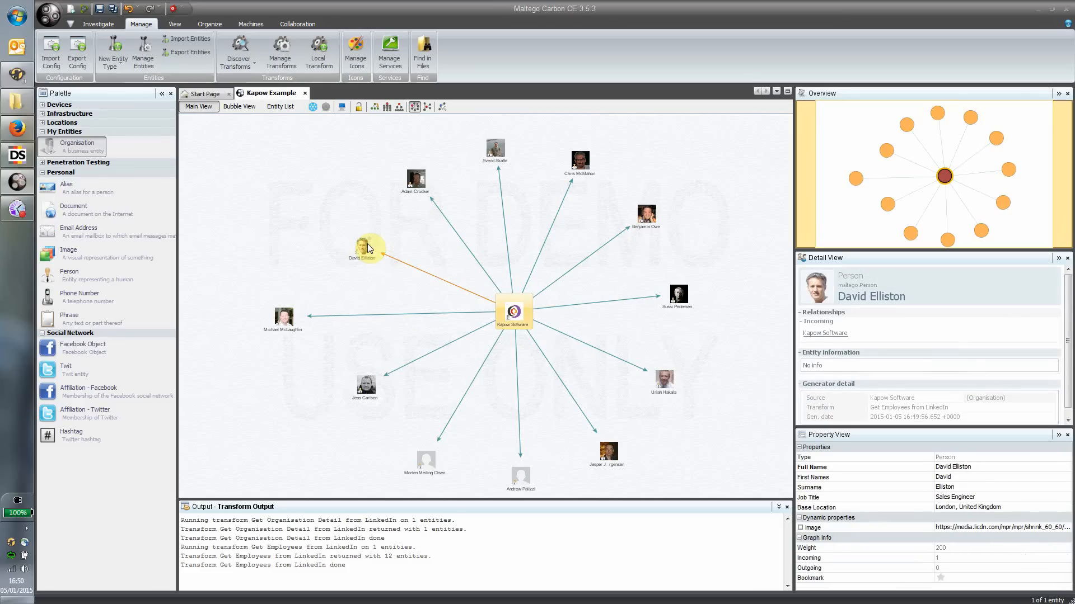
click(513, 310)
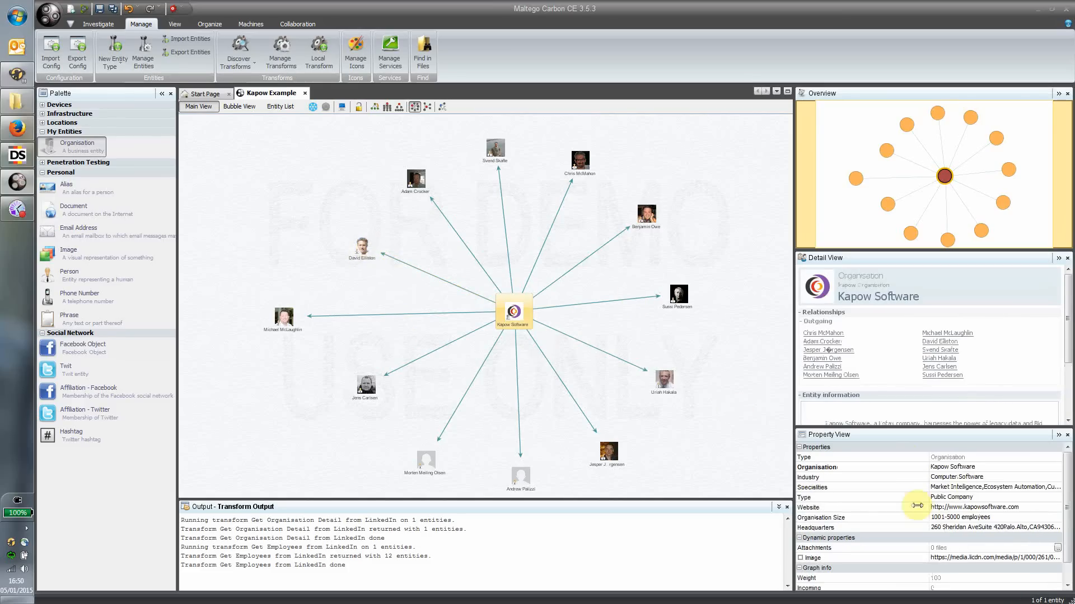
click(361, 247)
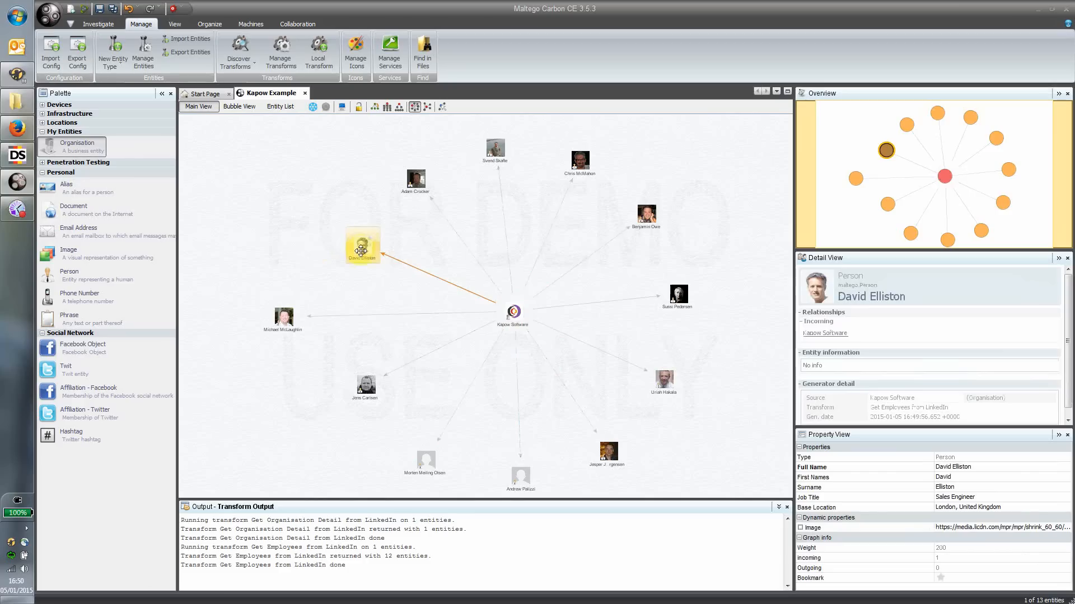
click(513, 310)
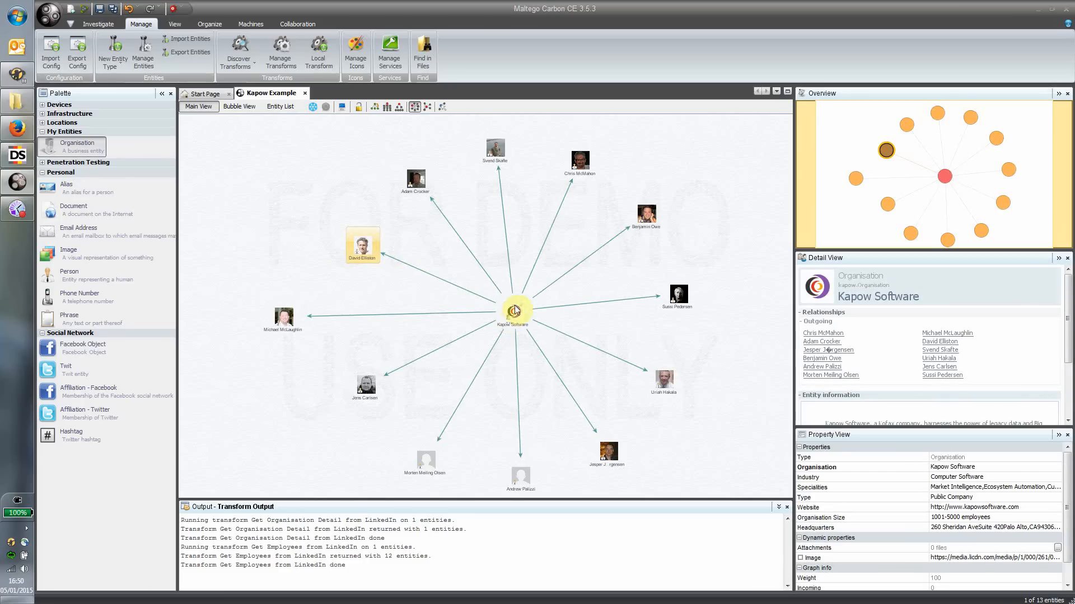
click(362, 244)
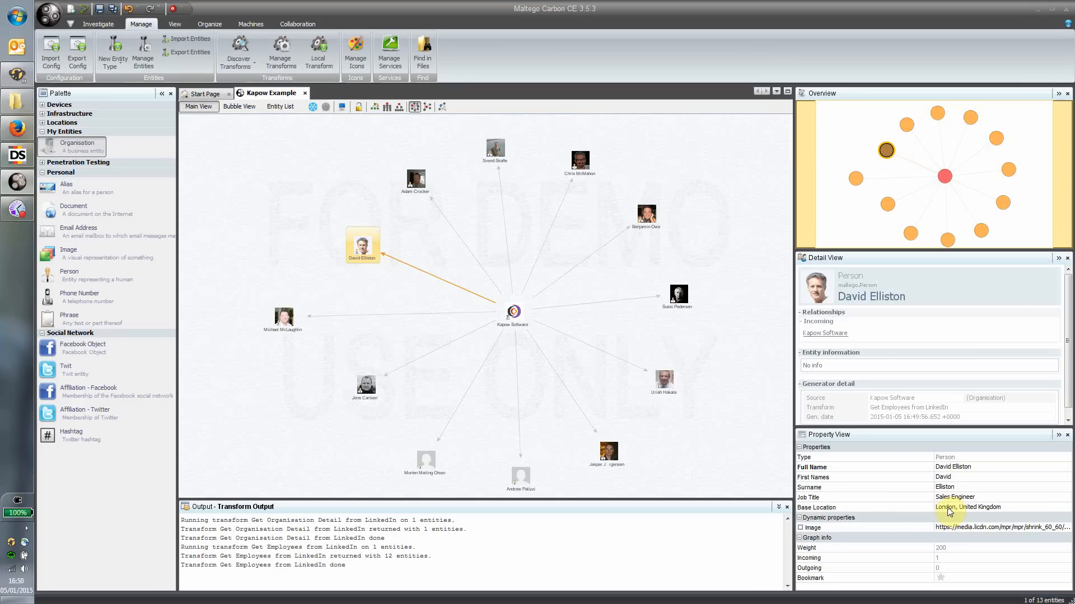
mouse_move(949, 513)
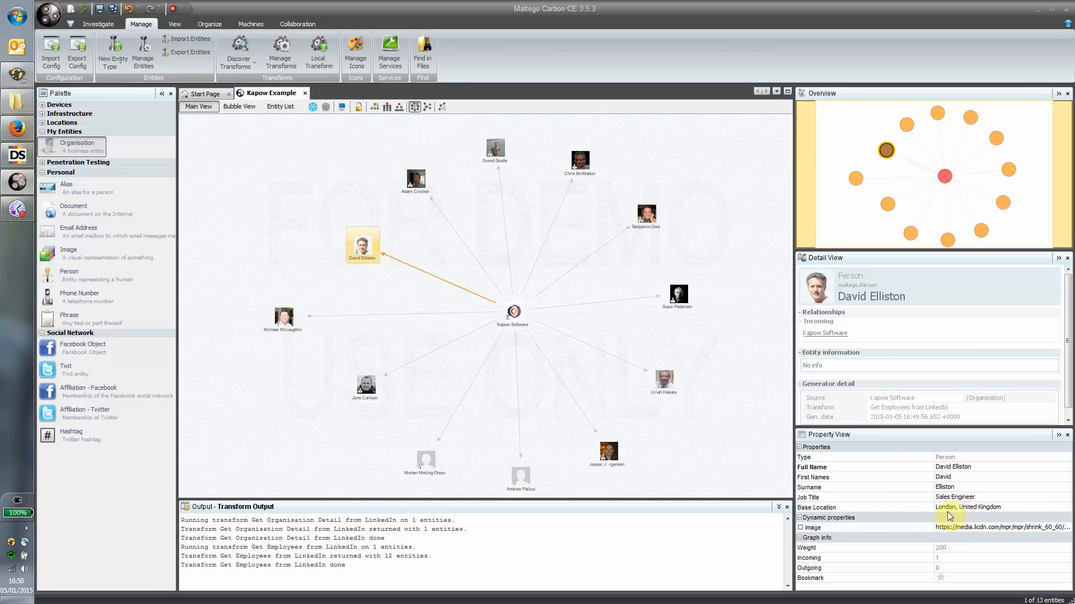
mouse_move(968, 507)
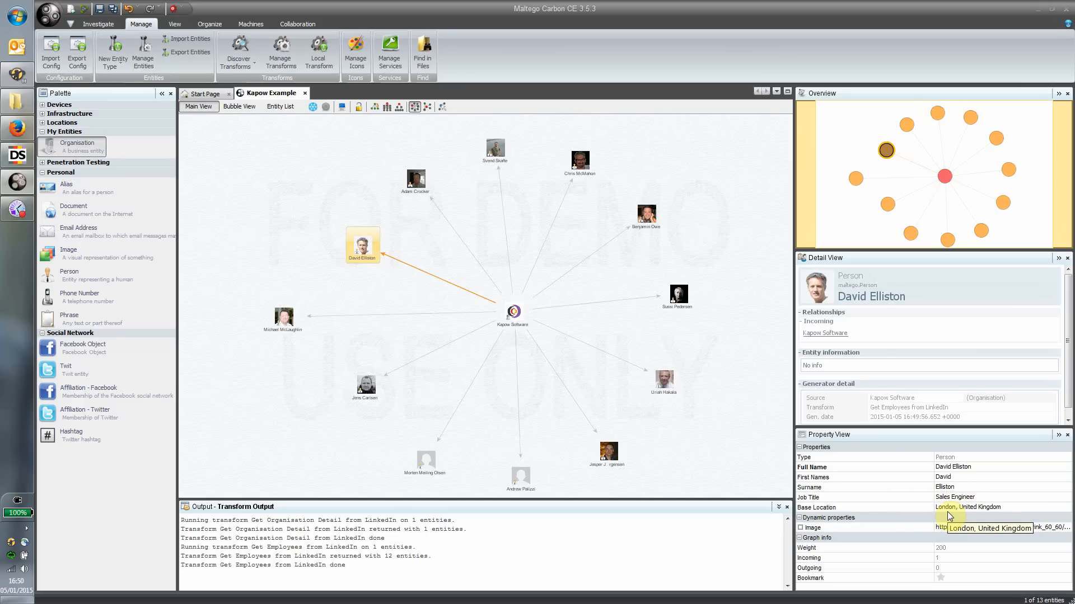
mouse_move(865, 438)
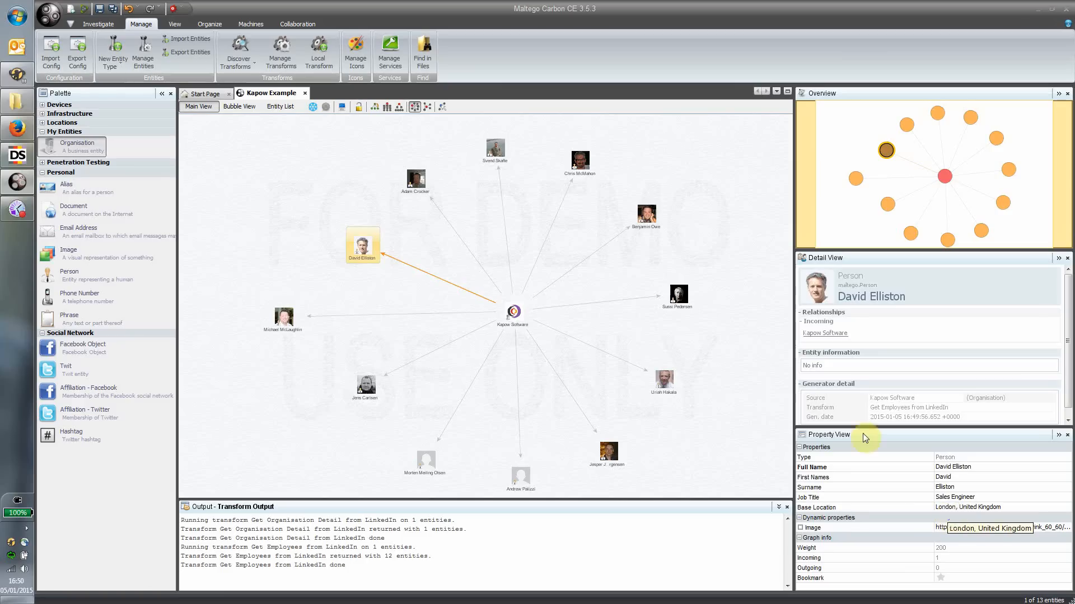
mouse_move(702, 346)
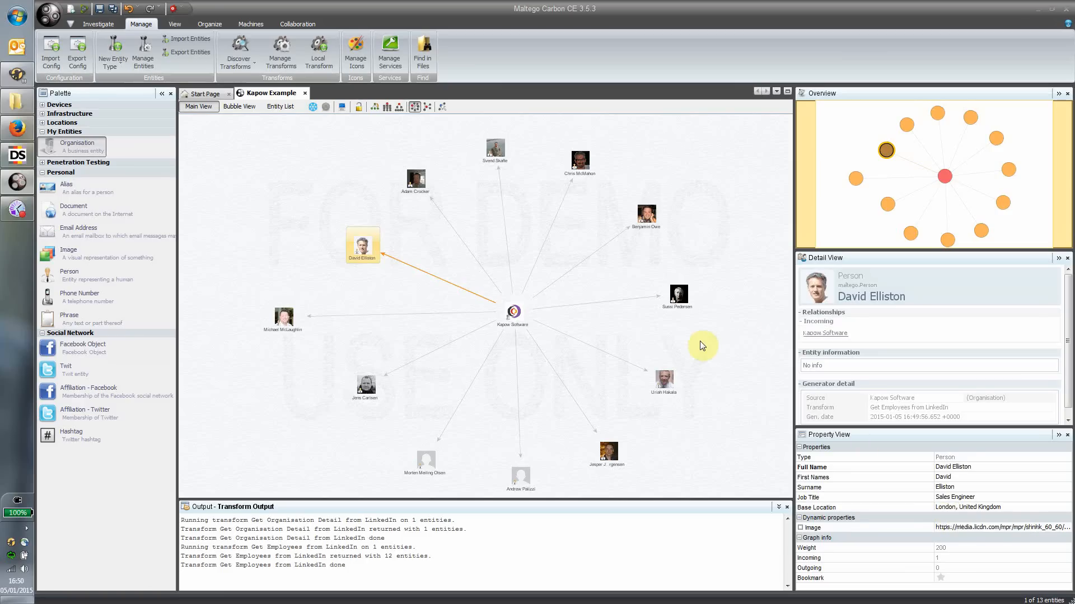
click(678, 293)
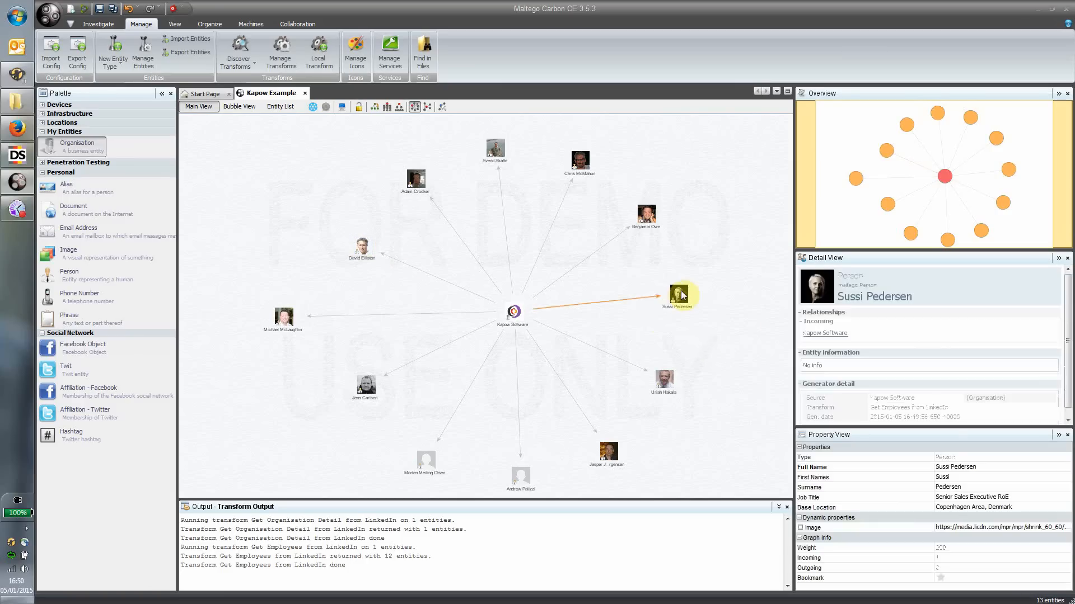
click(644, 214)
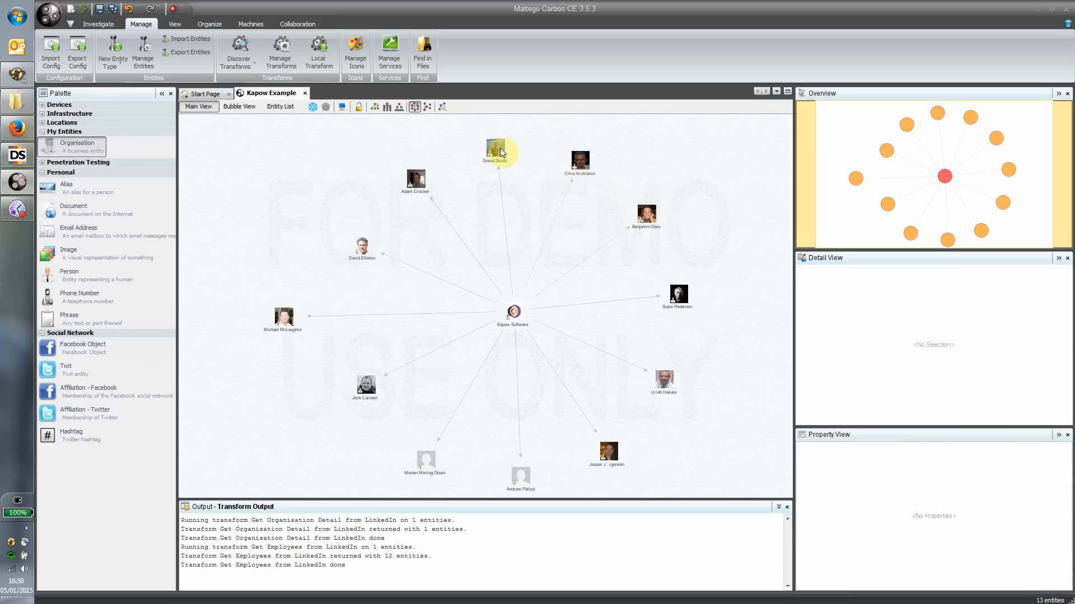
click(415, 180)
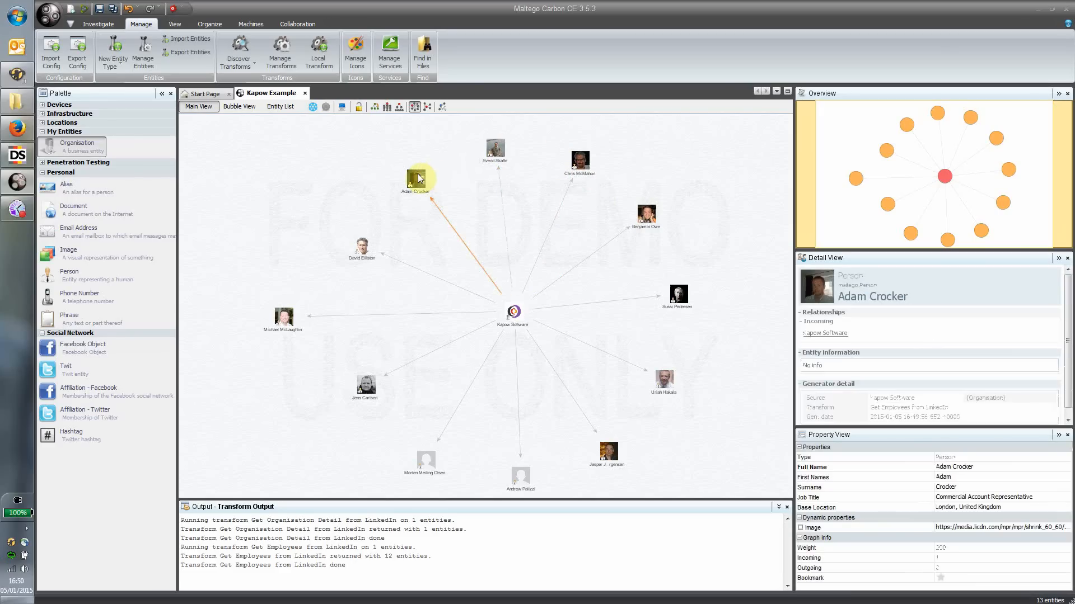
click(296, 312)
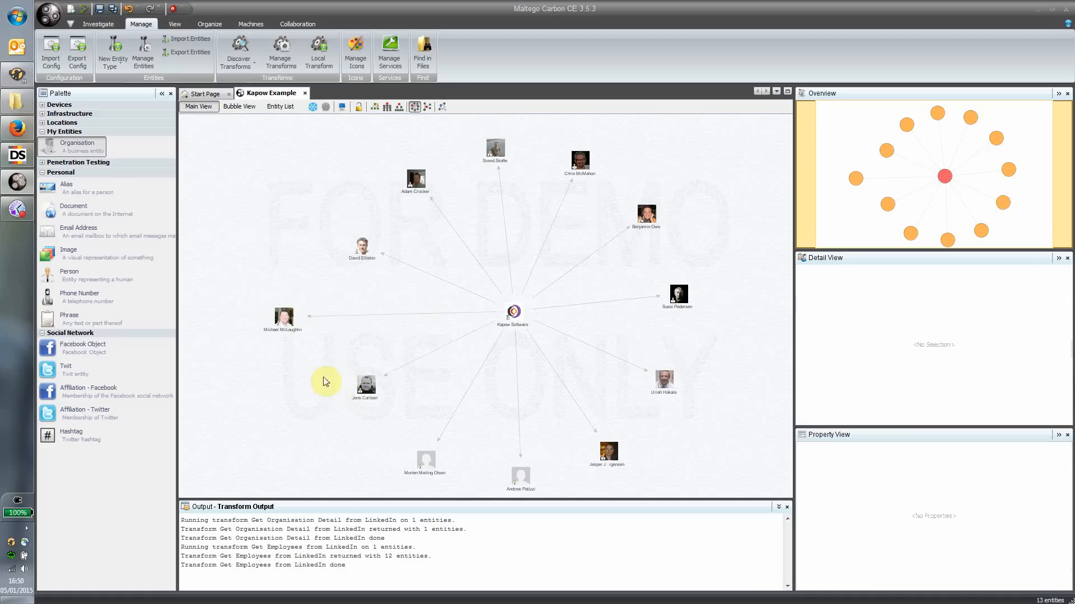
mouse_move(308, 355)
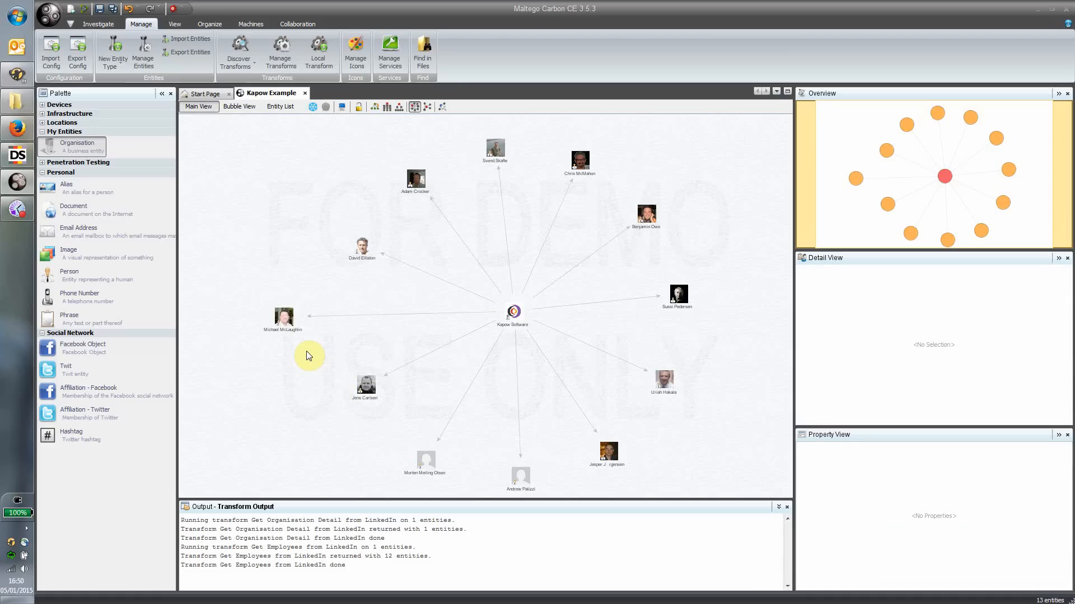